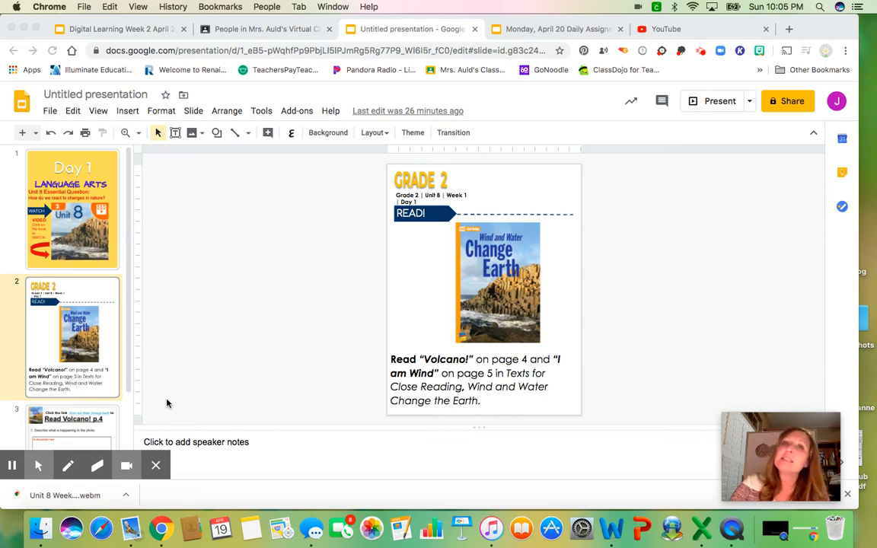
mouse_move(256, 326)
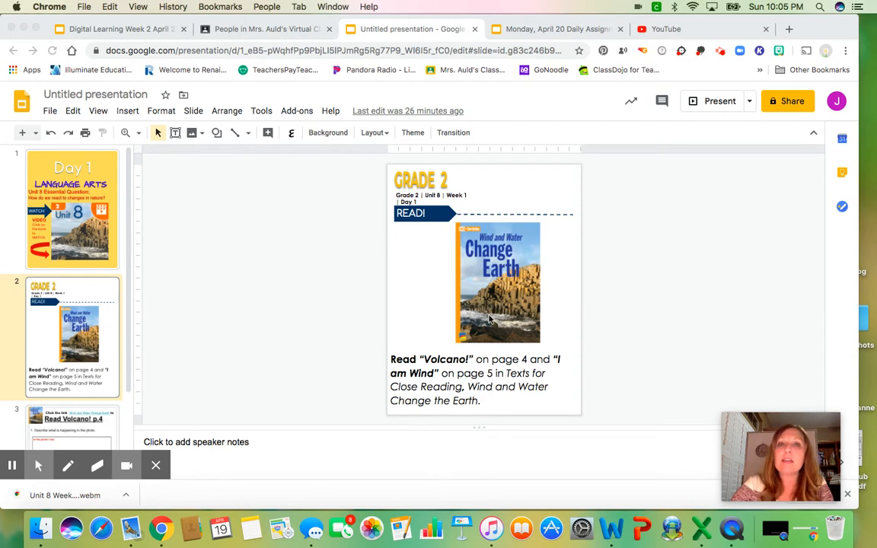
mouse_move(410, 235)
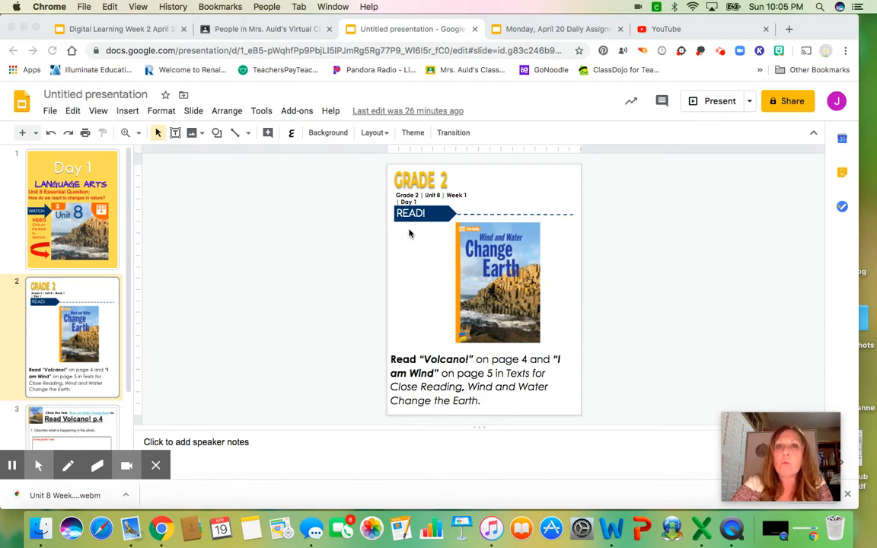
mouse_move(533, 242)
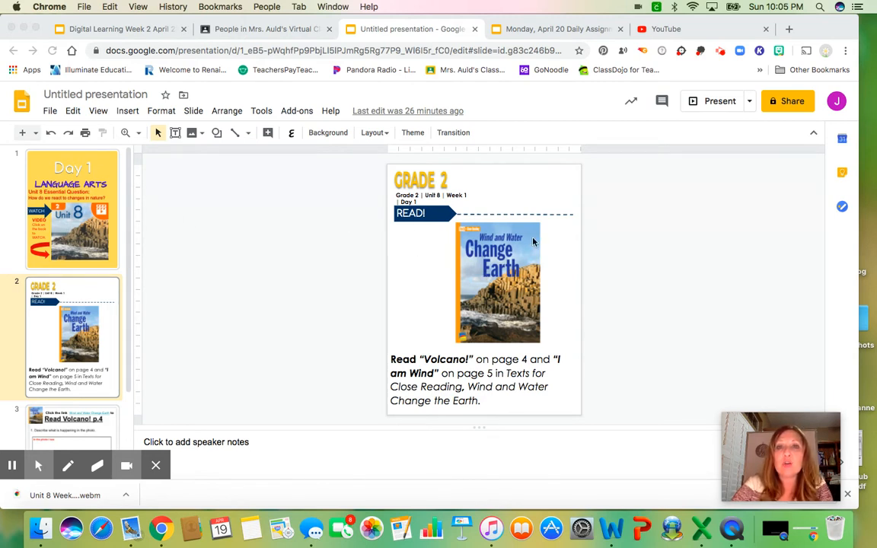
mouse_move(529, 291)
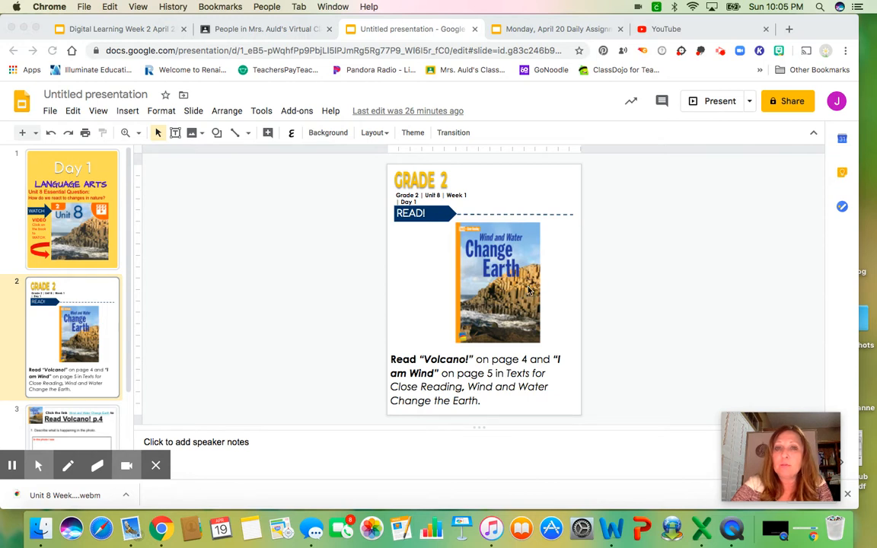
mouse_move(487, 360)
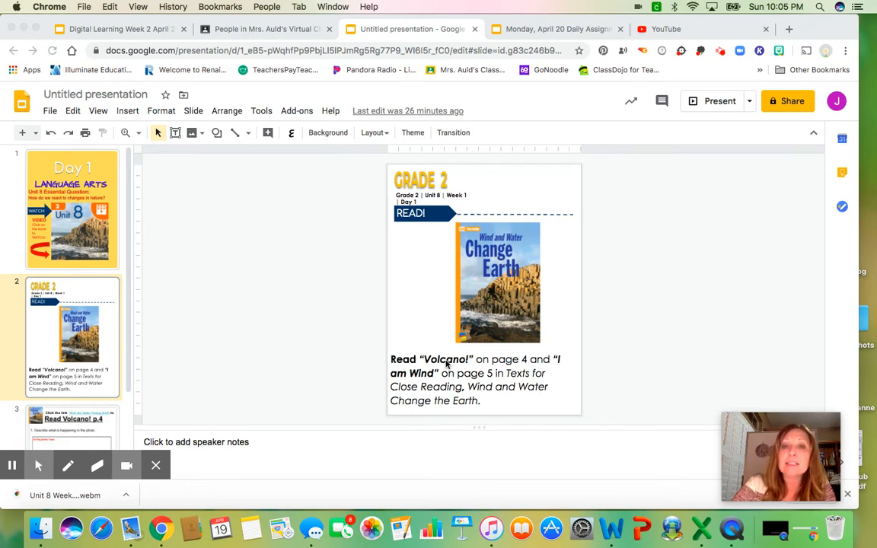
mouse_move(504, 375)
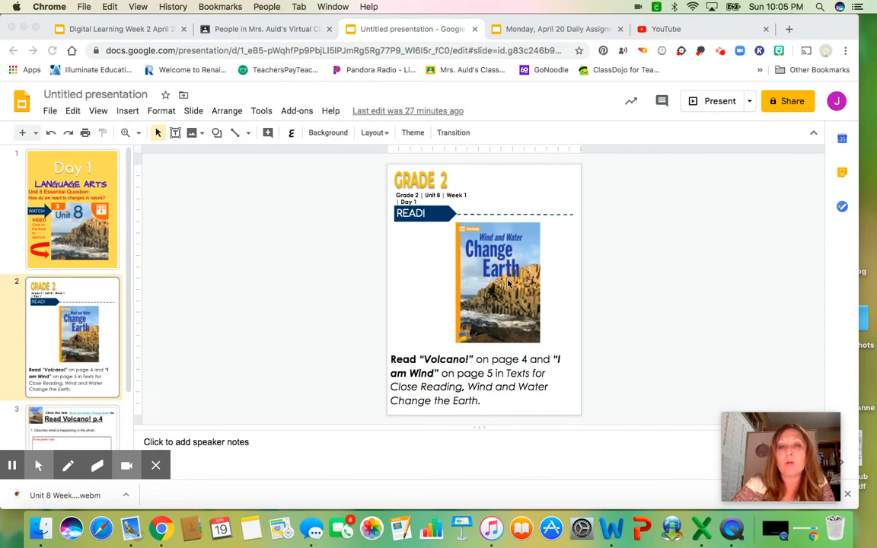
Look between the book-cover slide and the 'Read Volcano! p.4' slide to find the e-book link.
scroll(down, 3)
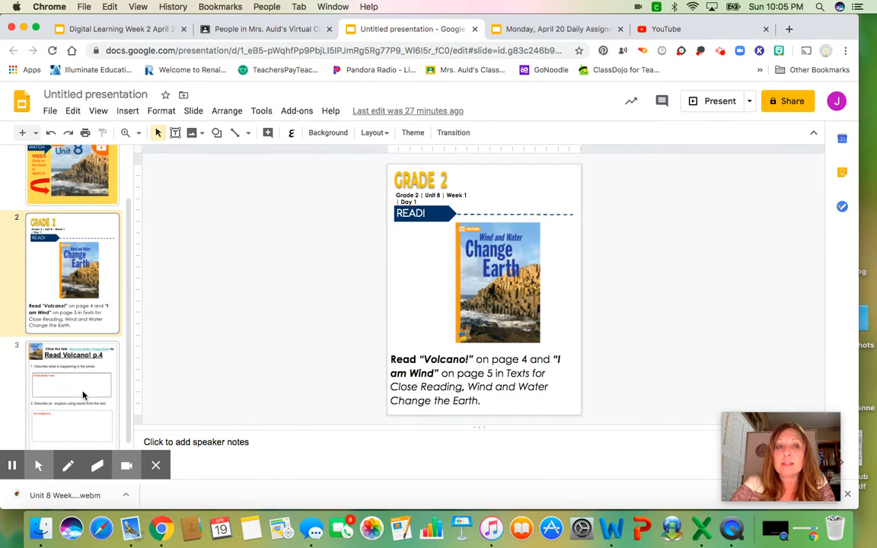
click(71, 388)
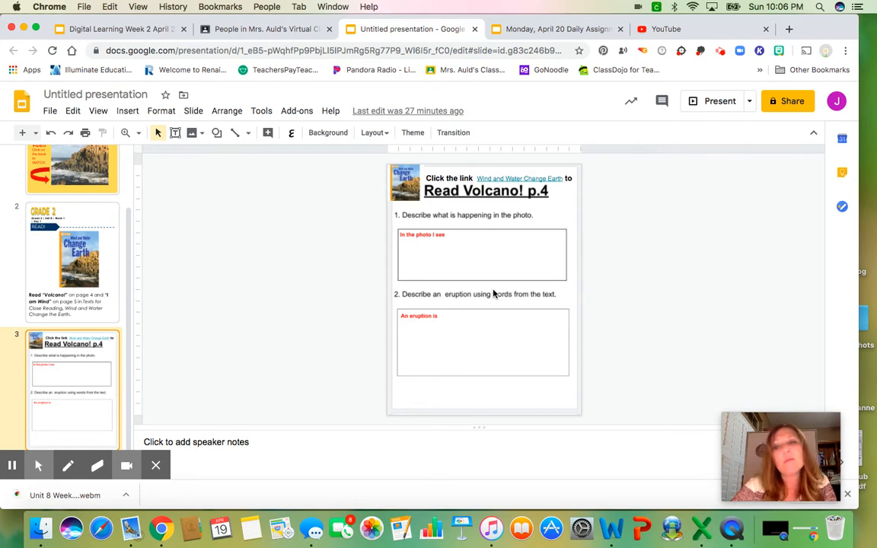
mouse_move(449, 293)
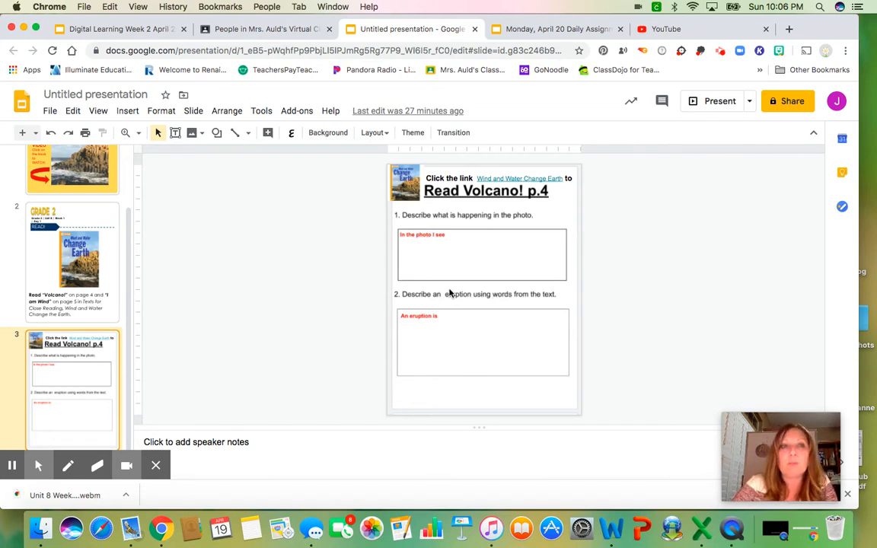
click(72, 262)
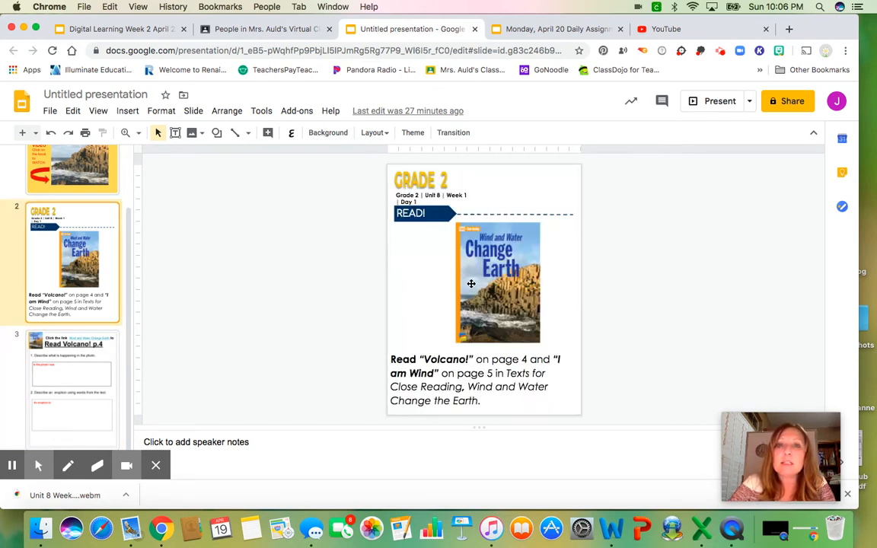
click(496, 284)
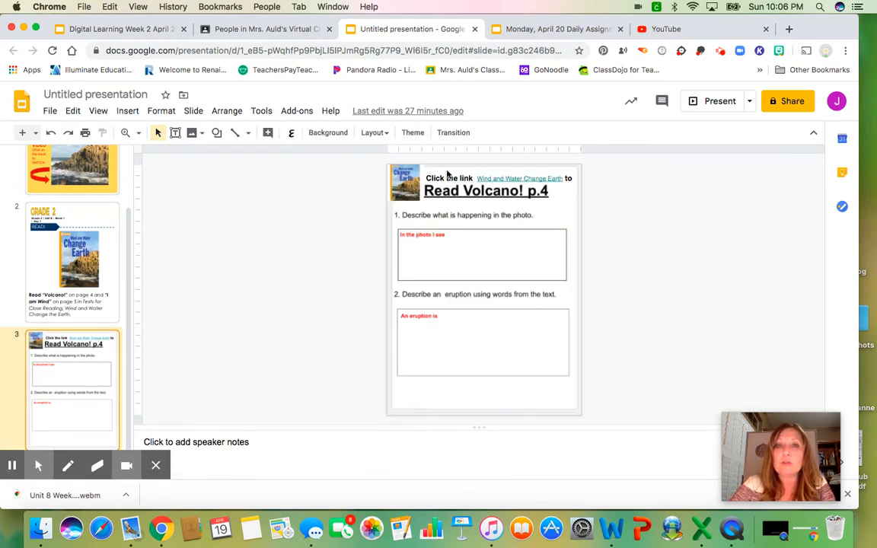
click(405, 180)
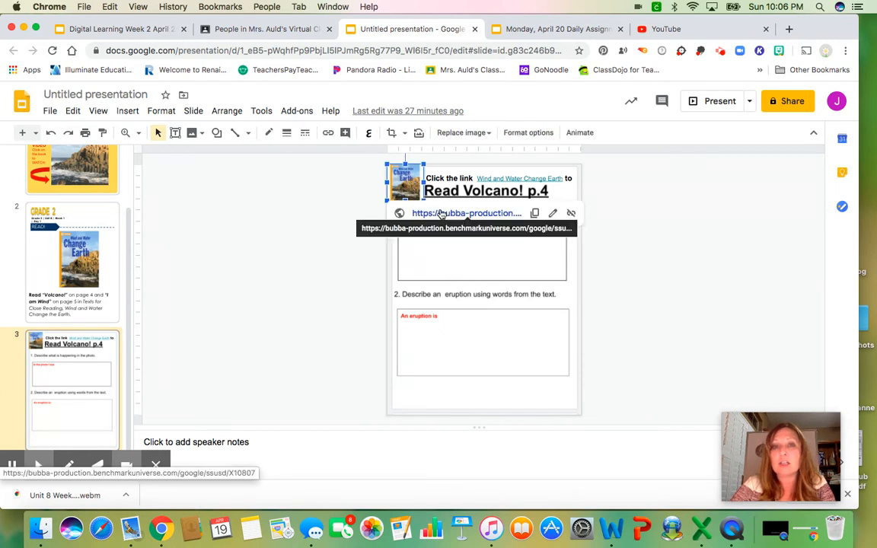
click(70, 262)
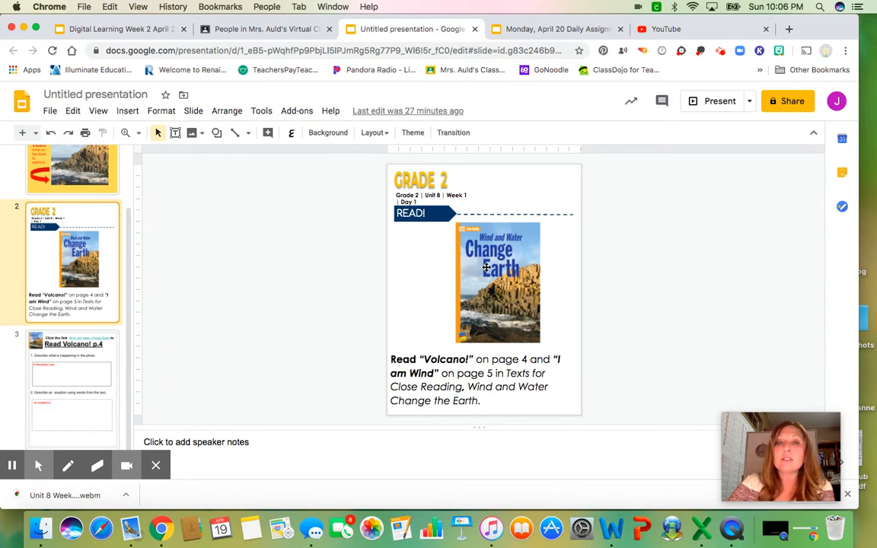
Follow the book cover's link to Benchmark Universe and sign in with the first Google account.
click(499, 282)
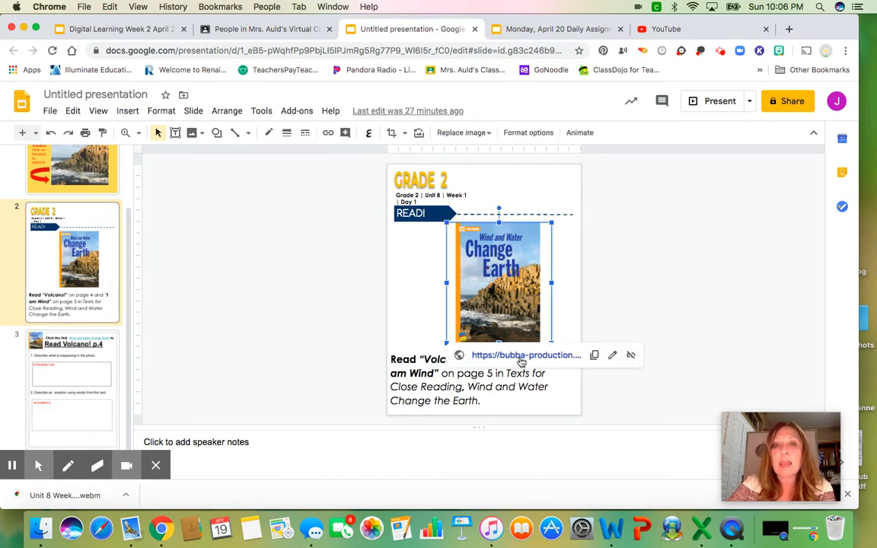
click(525, 355)
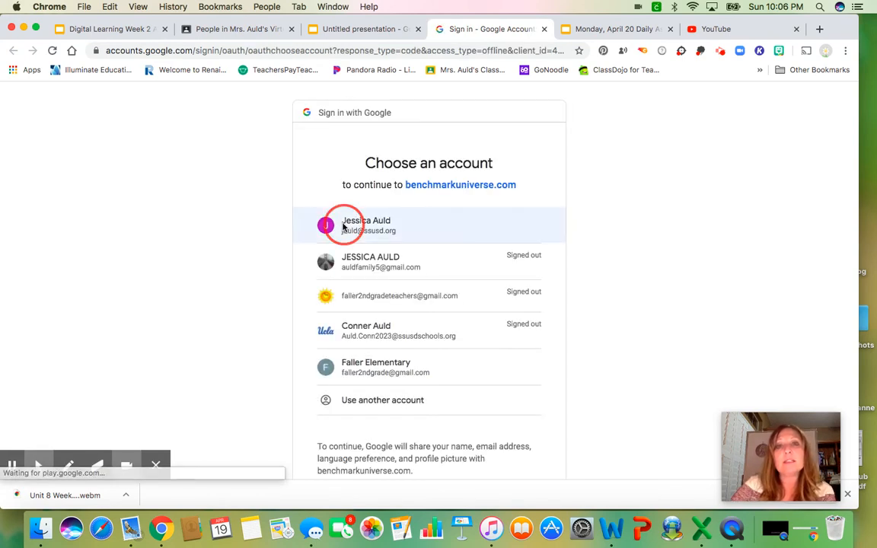
click(365, 226)
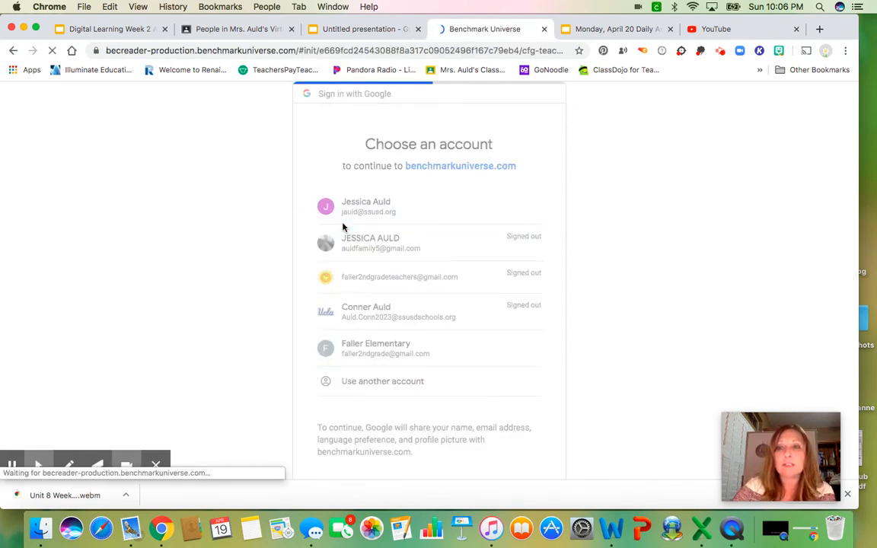
click(365, 206)
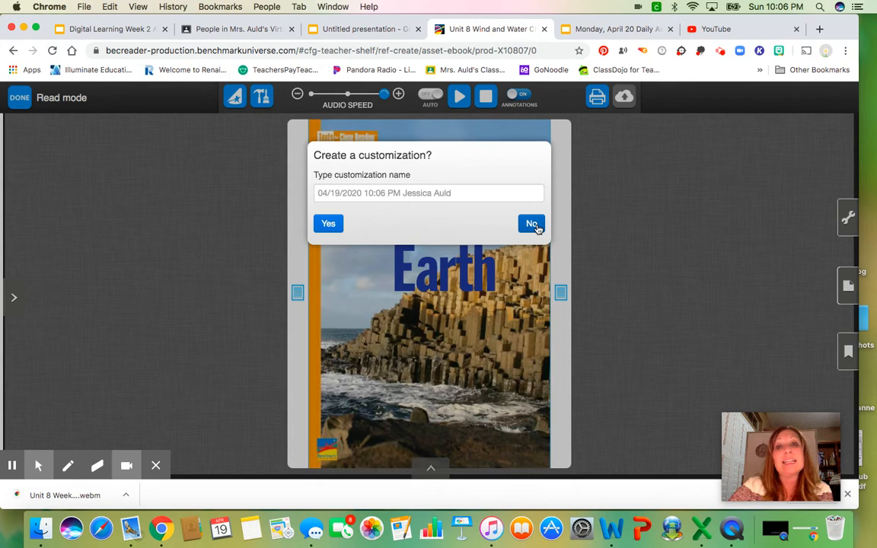
Decline the customization prompt and jump to the Volcano! / I Am Wind spread from the thumbnails.
click(529, 223)
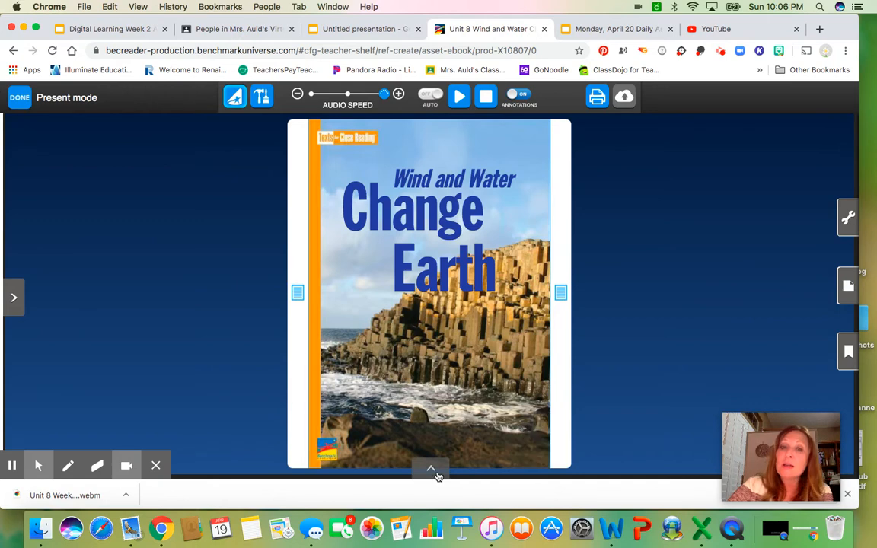
click(431, 468)
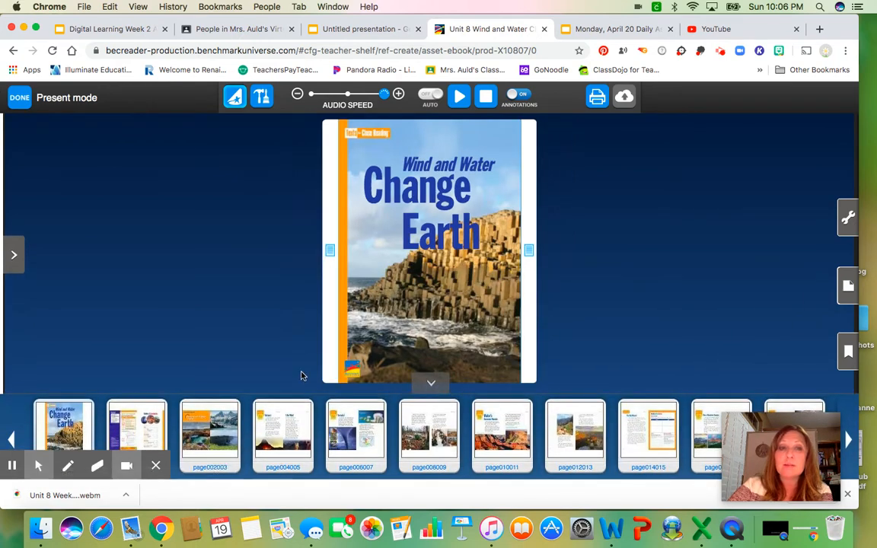
mouse_move(283, 434)
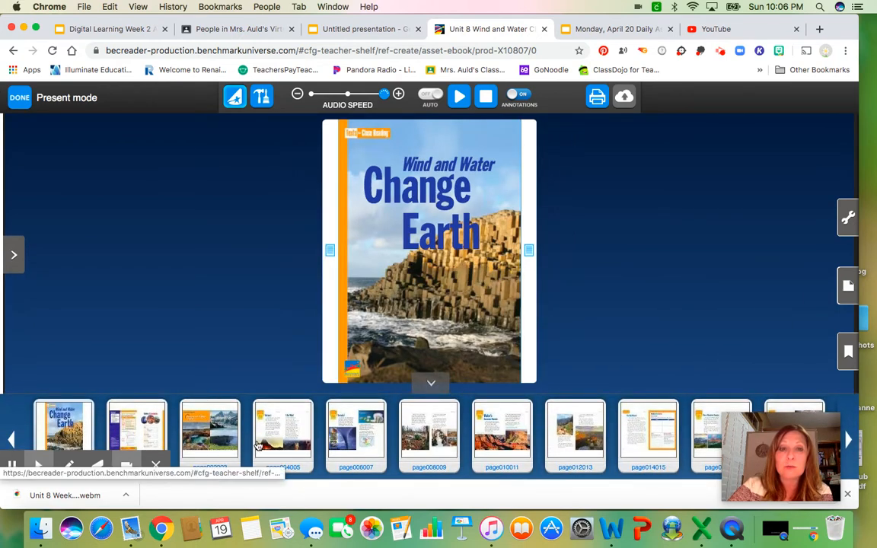
click(283, 430)
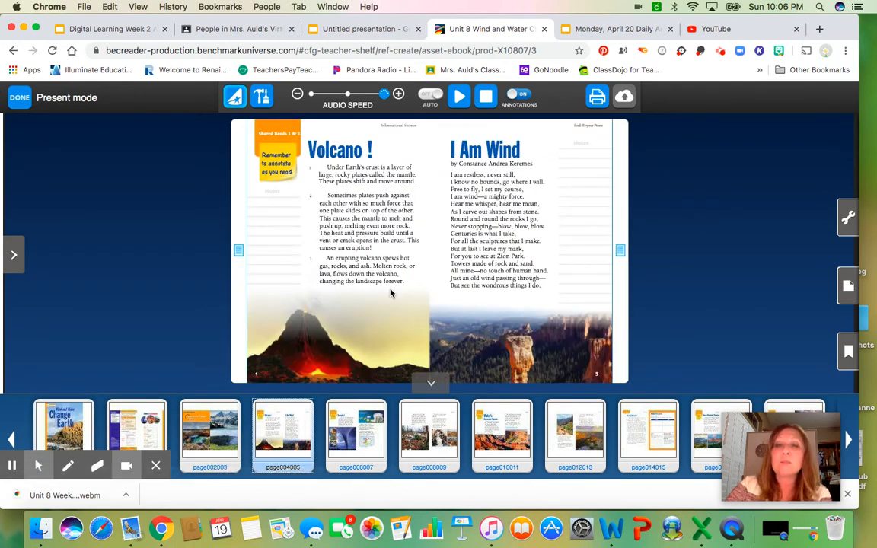
click(429, 382)
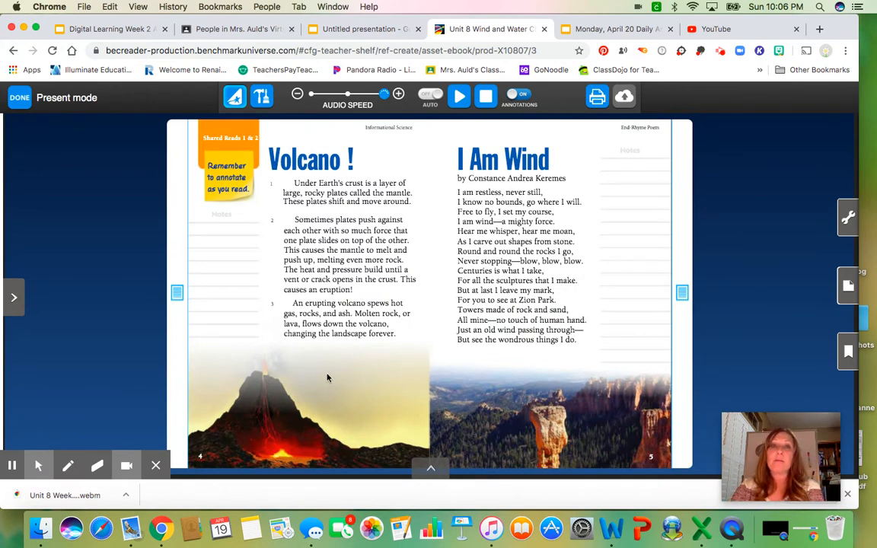
mouse_move(564, 210)
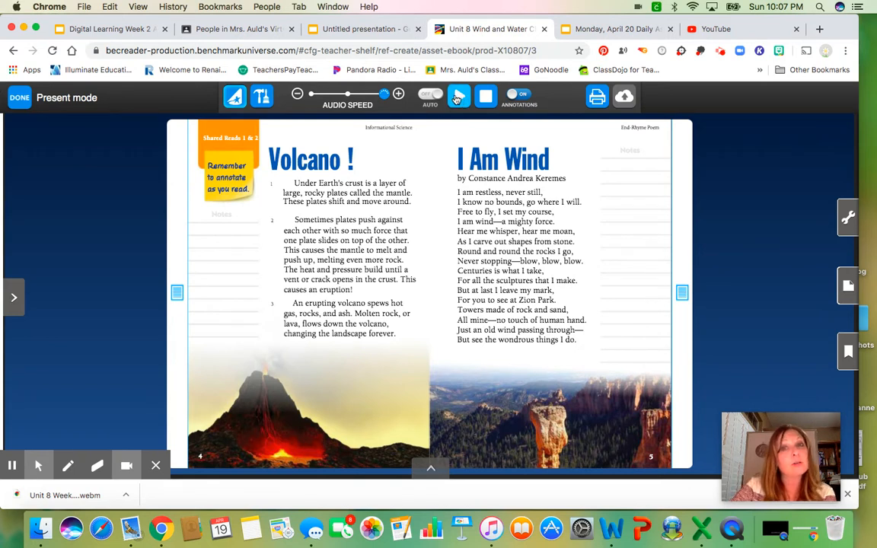
click(460, 98)
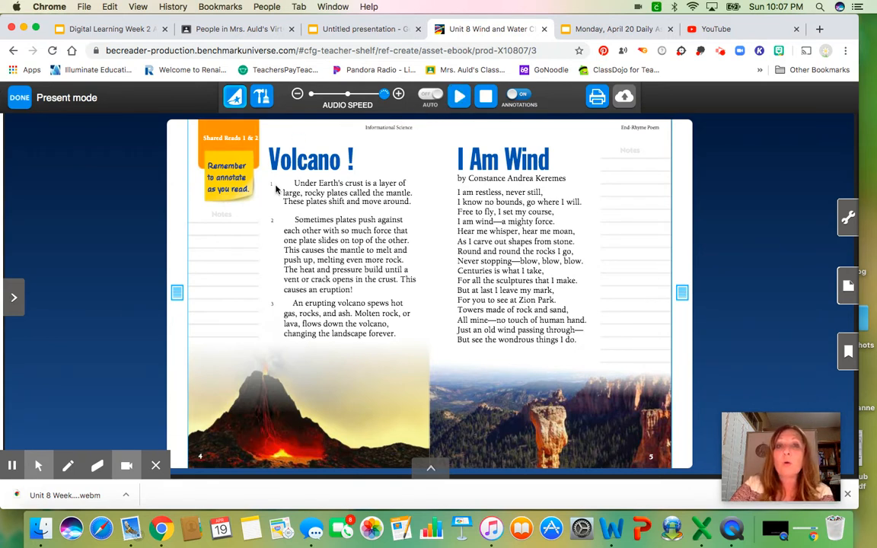
mouse_move(443, 327)
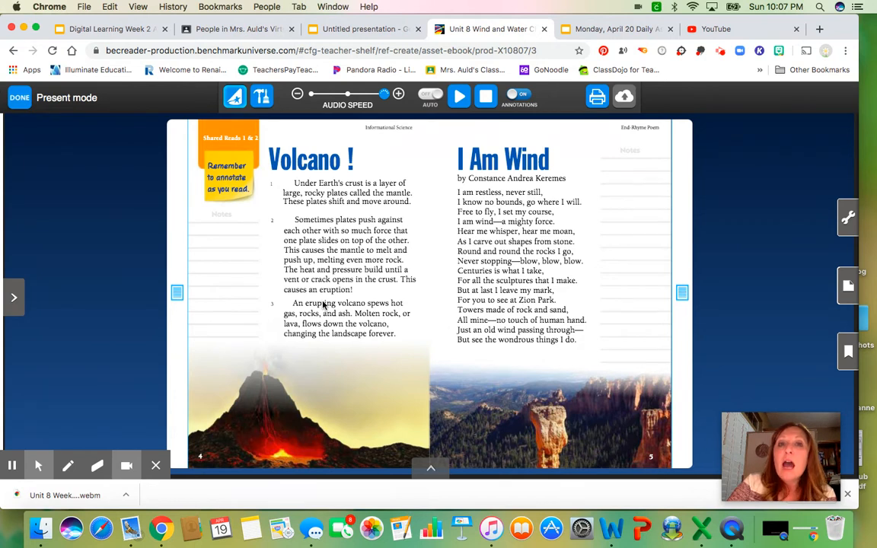
mouse_move(271, 222)
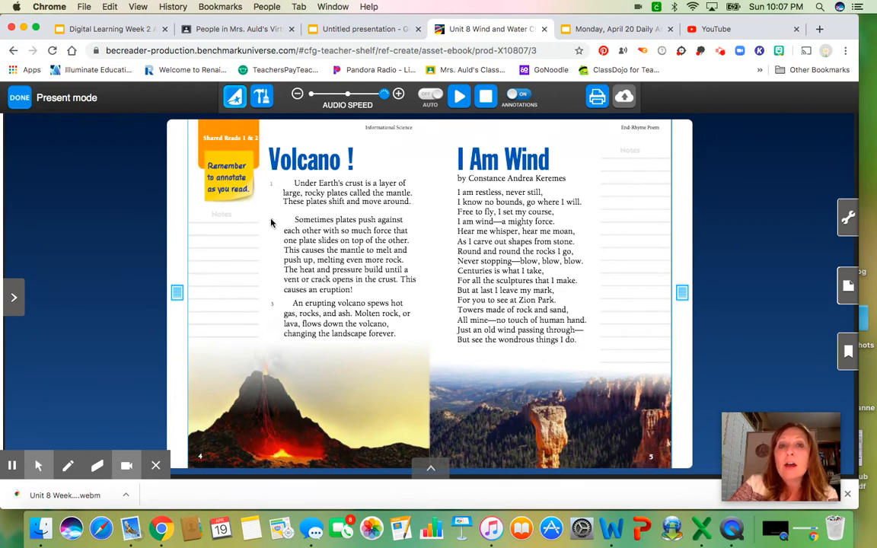
mouse_move(390, 196)
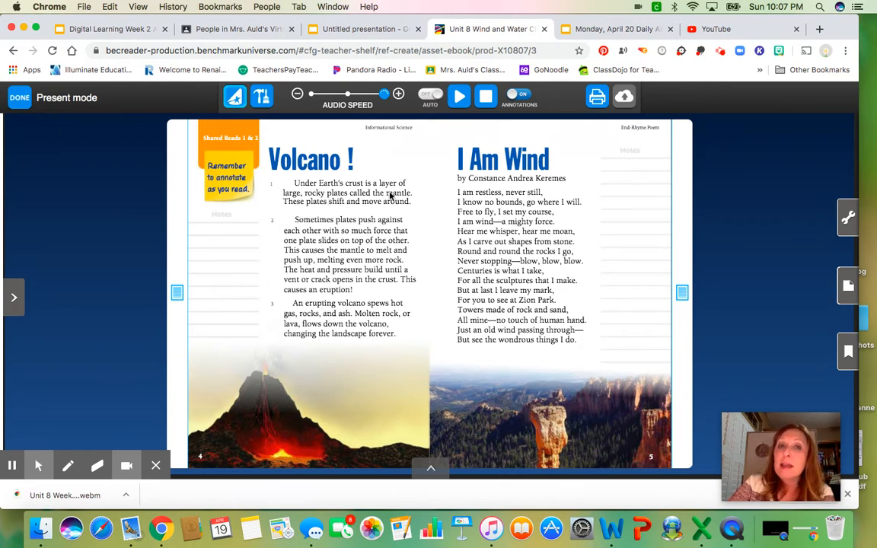
mouse_move(368, 213)
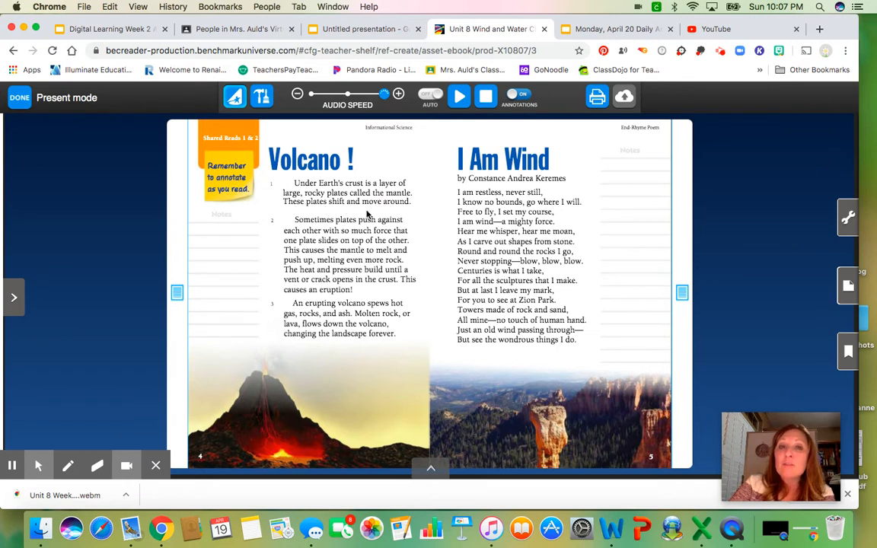
mouse_move(405, 210)
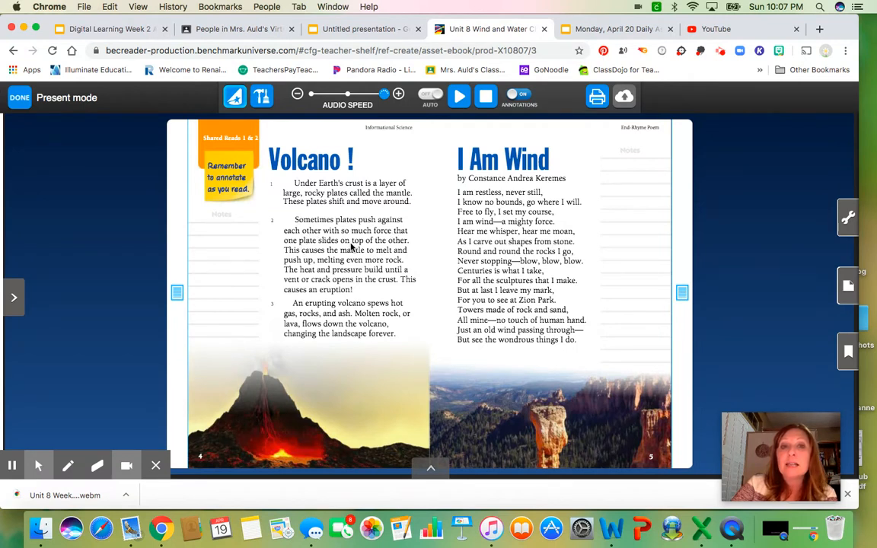
mouse_move(308, 237)
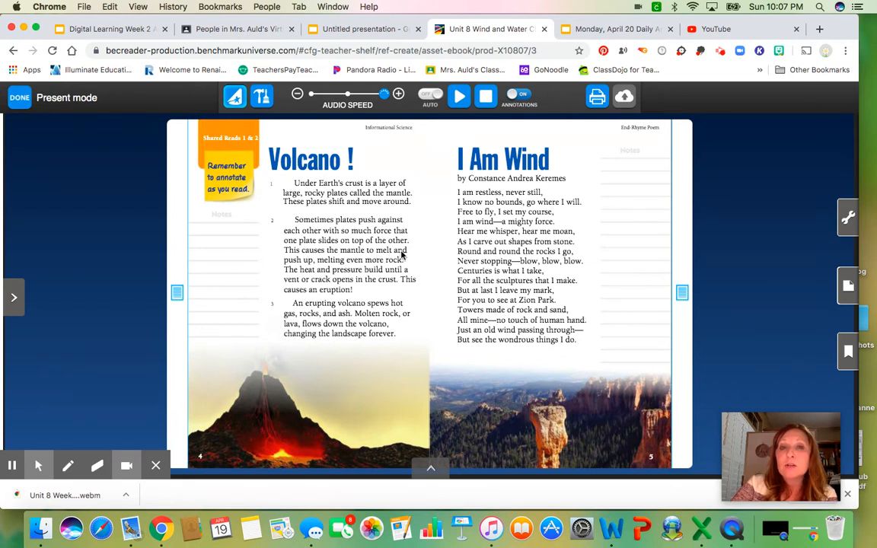
mouse_move(314, 266)
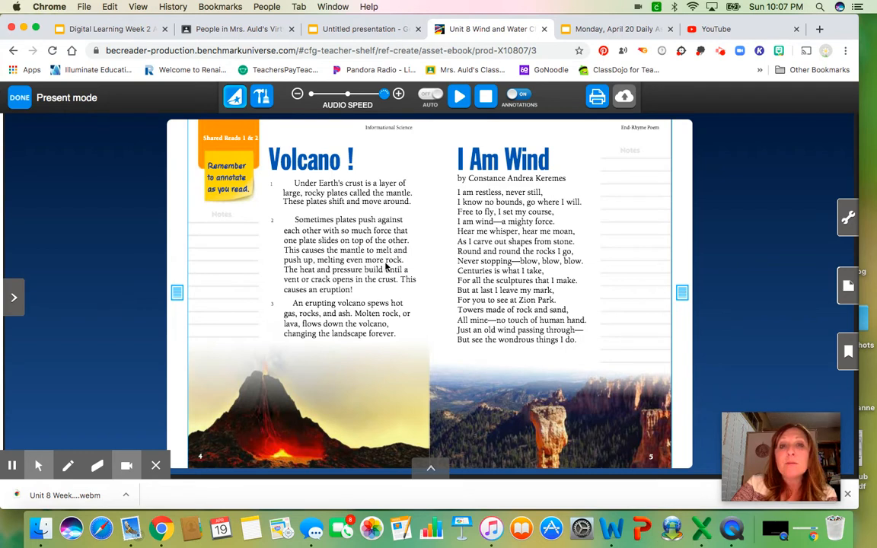
mouse_move(362, 274)
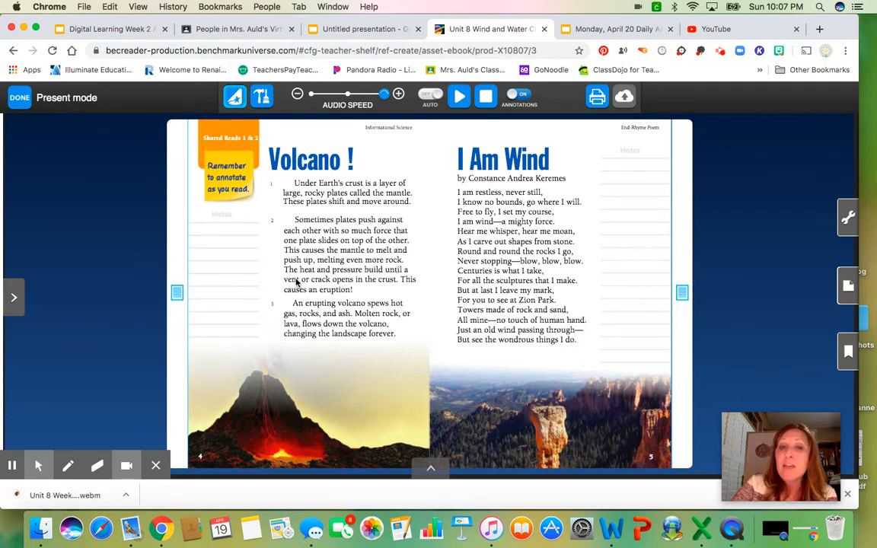
mouse_move(377, 283)
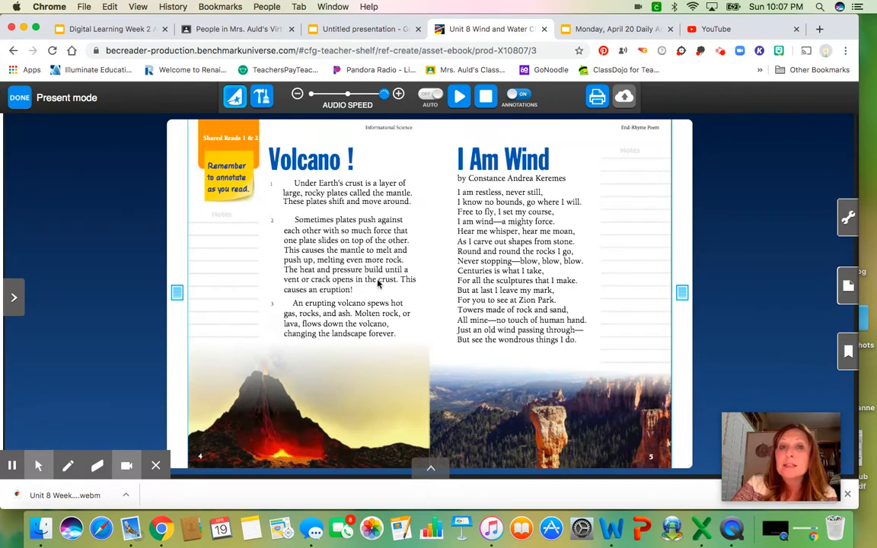
mouse_move(328, 287)
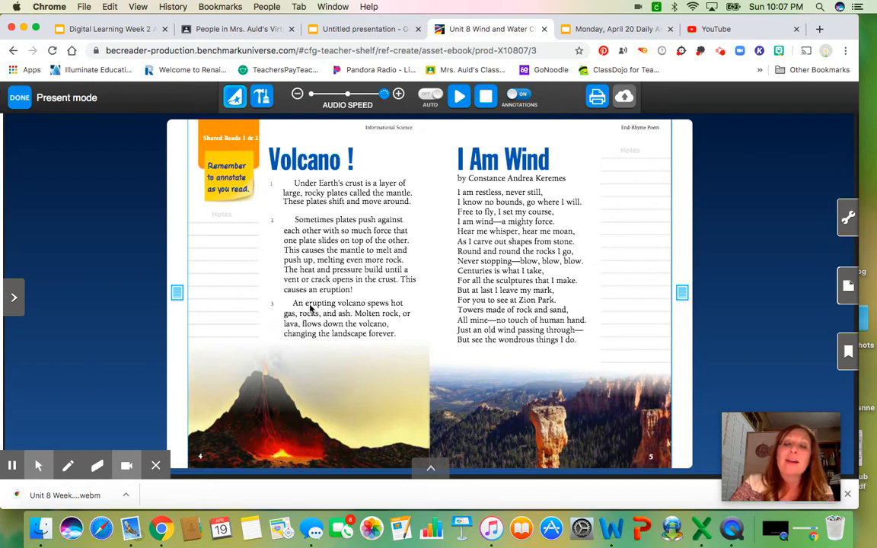
mouse_move(393, 304)
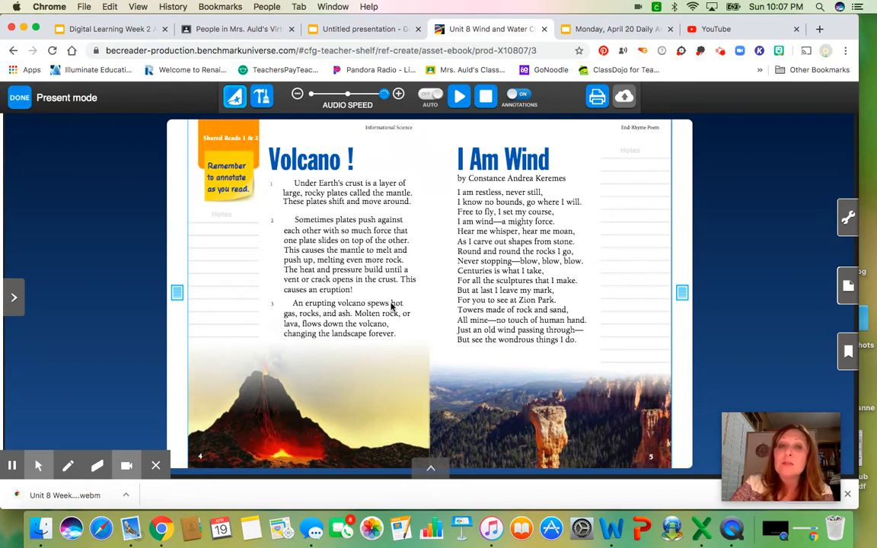
mouse_move(311, 326)
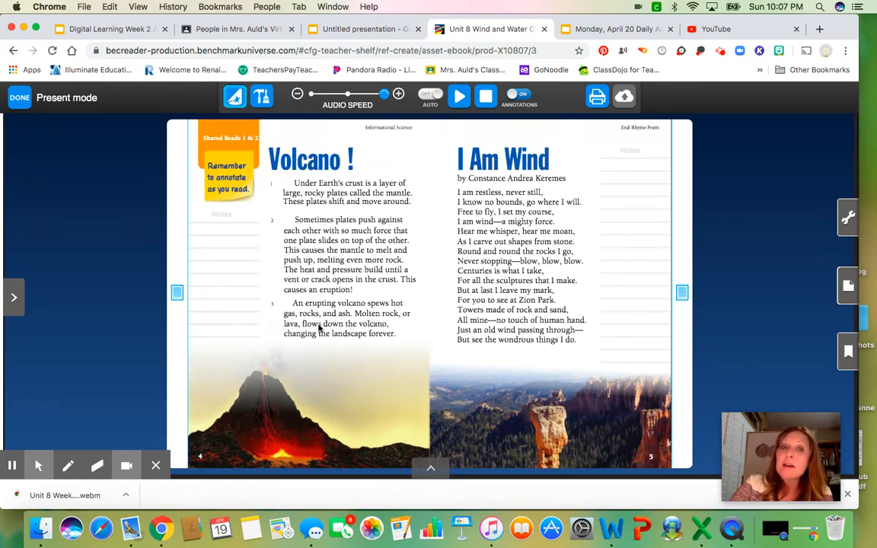
mouse_move(280, 347)
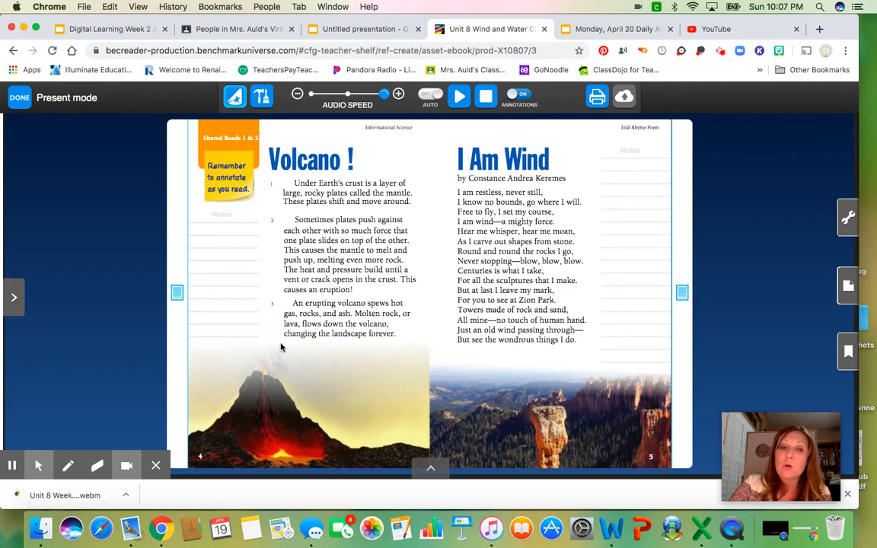
mouse_move(365, 338)
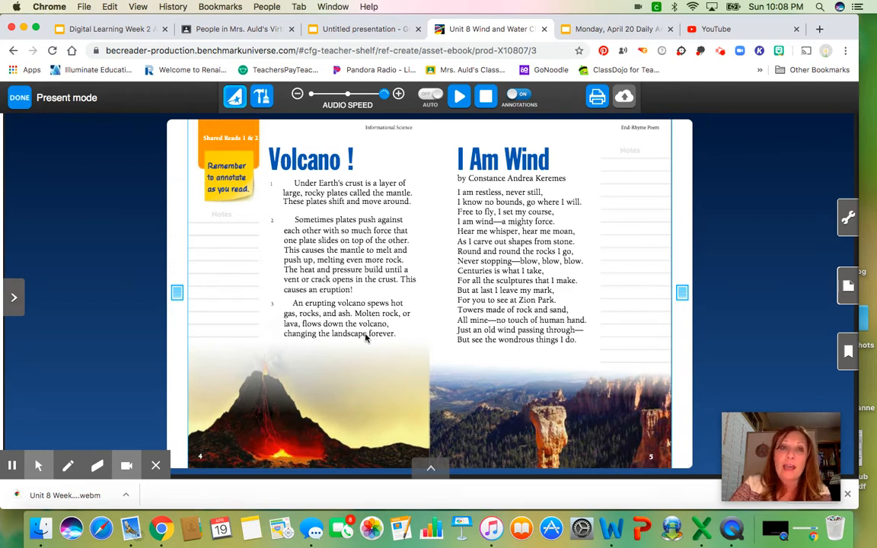
mouse_move(275, 185)
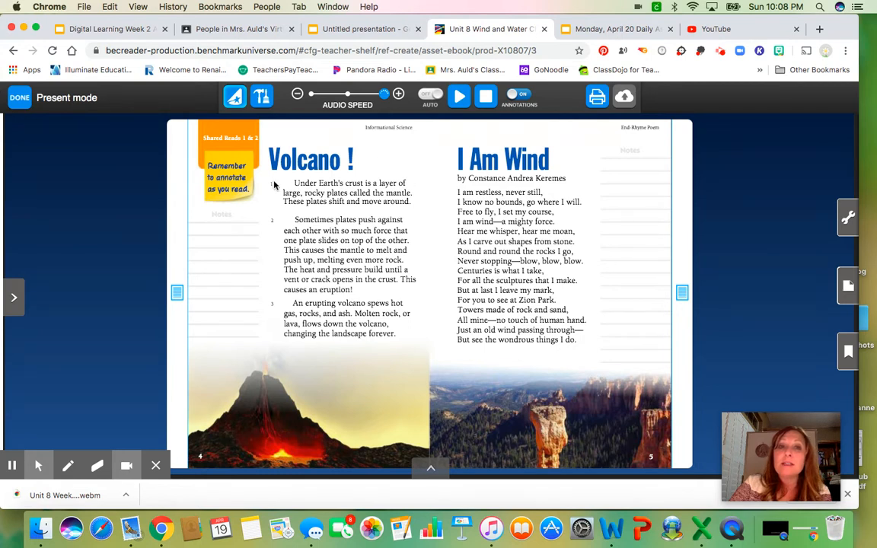
mouse_move(341, 362)
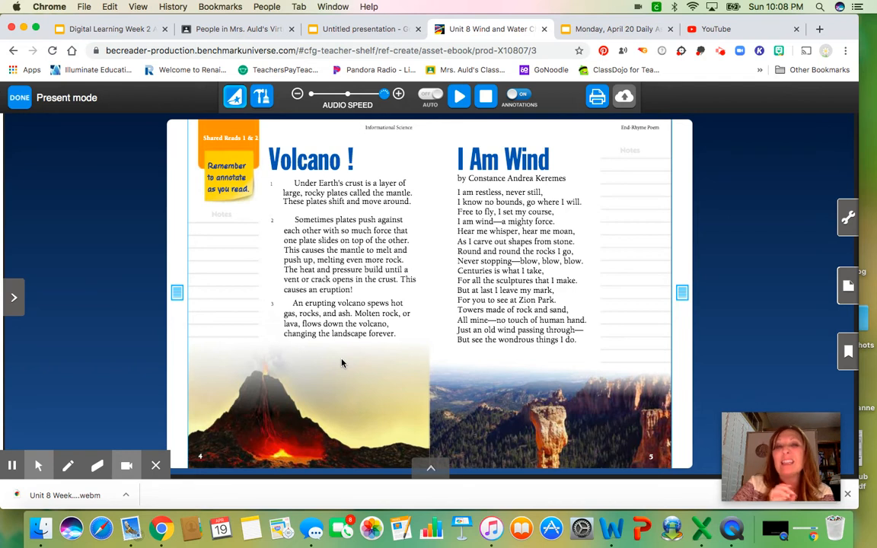
mouse_move(332, 384)
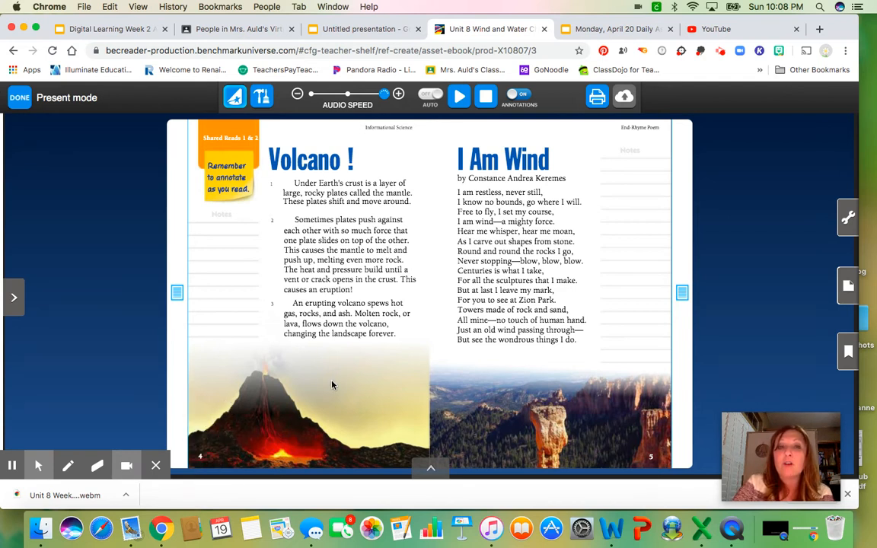
mouse_move(262, 210)
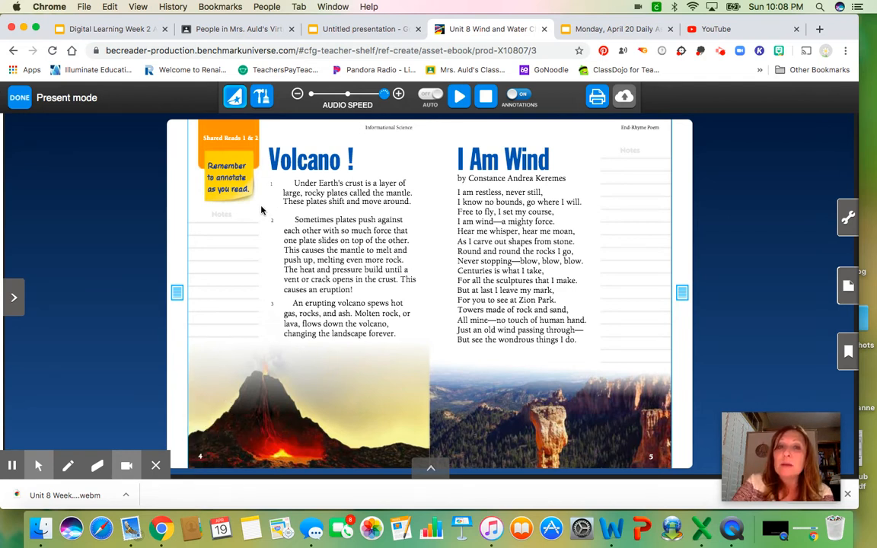
mouse_move(320, 324)
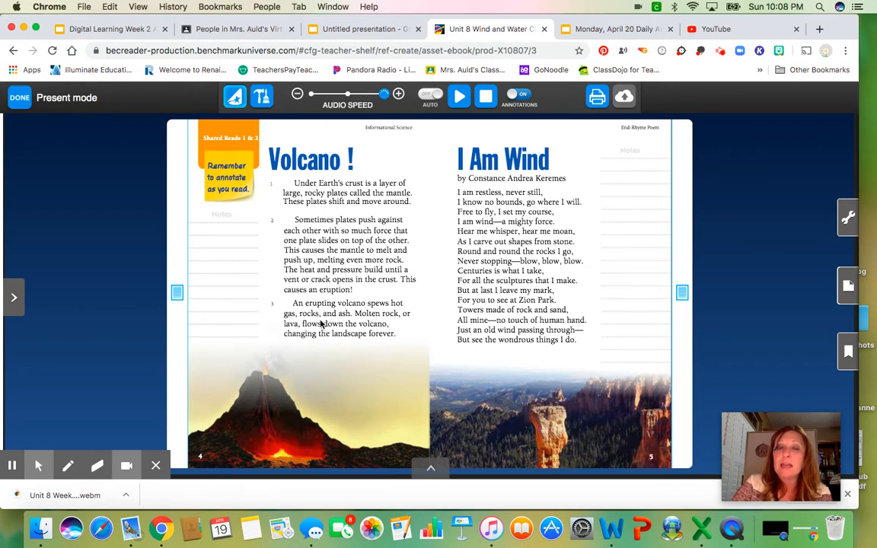
mouse_move(277, 216)
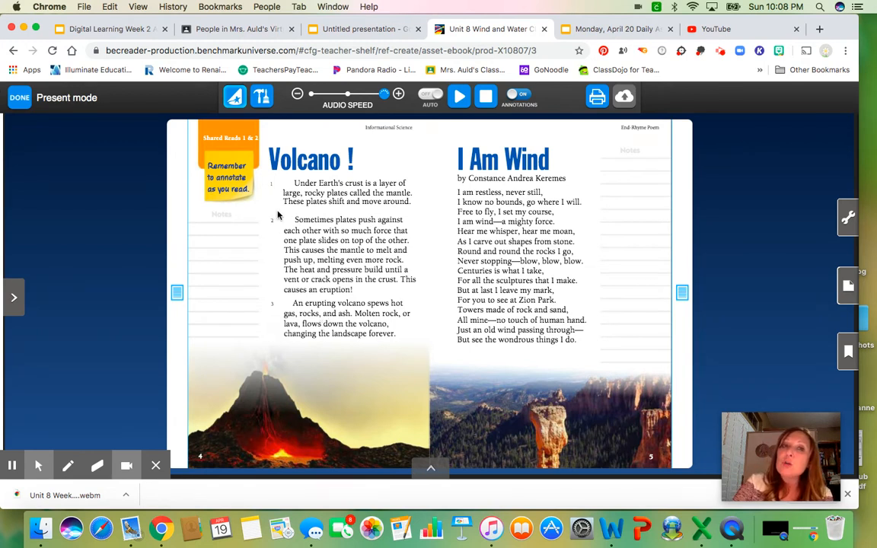
mouse_move(384, 280)
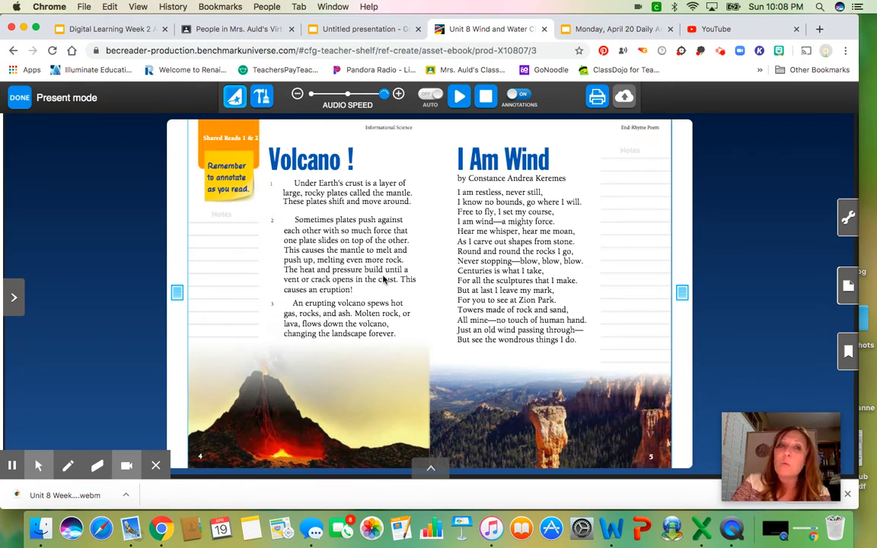
mouse_move(357, 137)
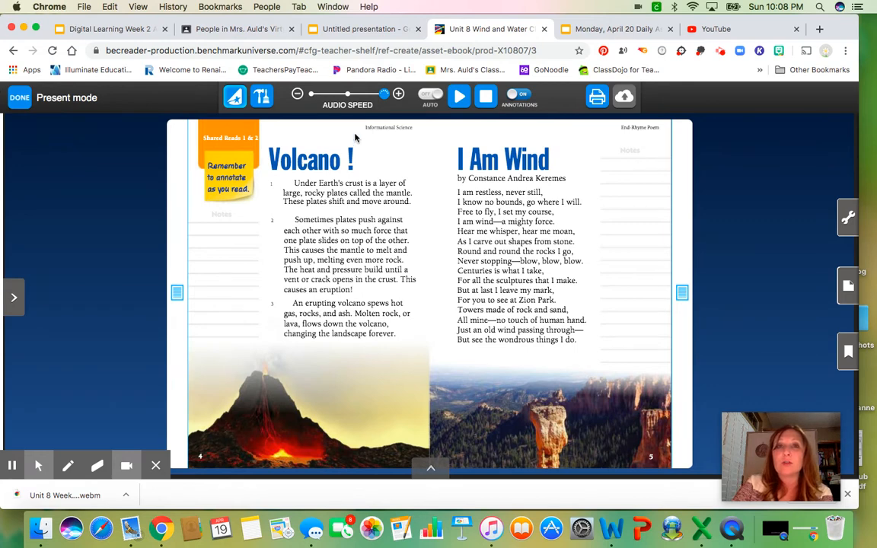
mouse_move(569, 6)
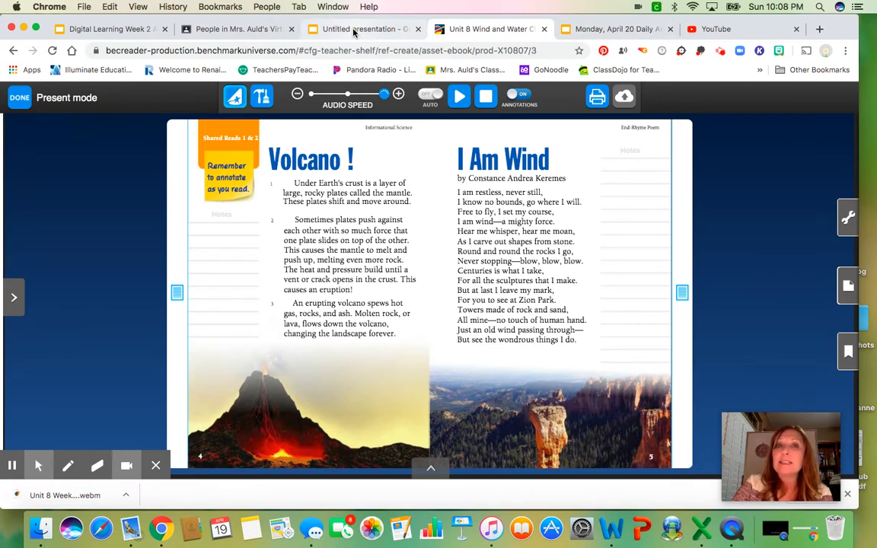
Return to Google Slides and select the 'In the photo I see' box on the 'Read Volcano! p.4' slide.
click(360, 29)
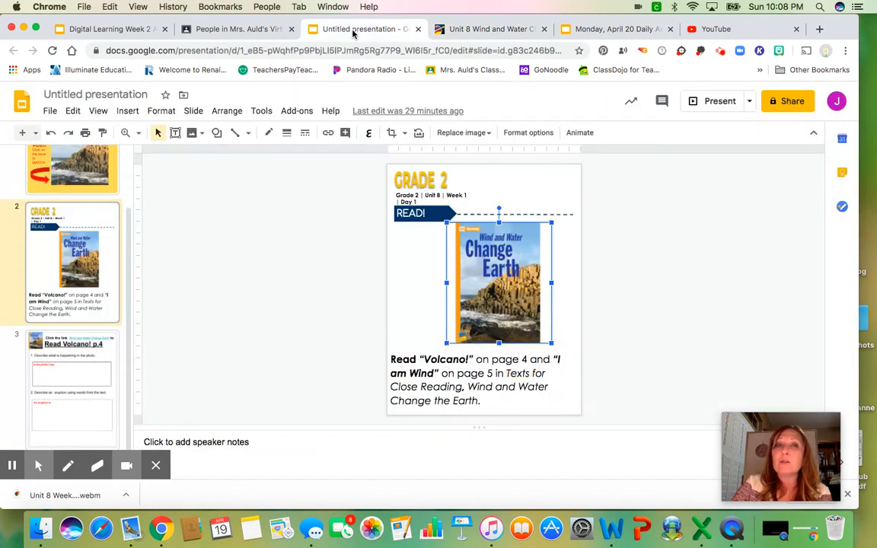
click(71, 388)
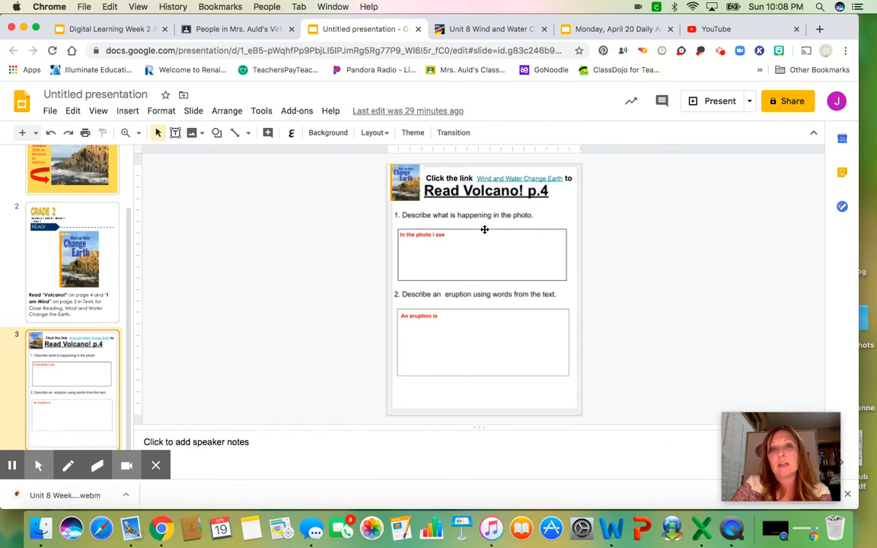
mouse_move(512, 201)
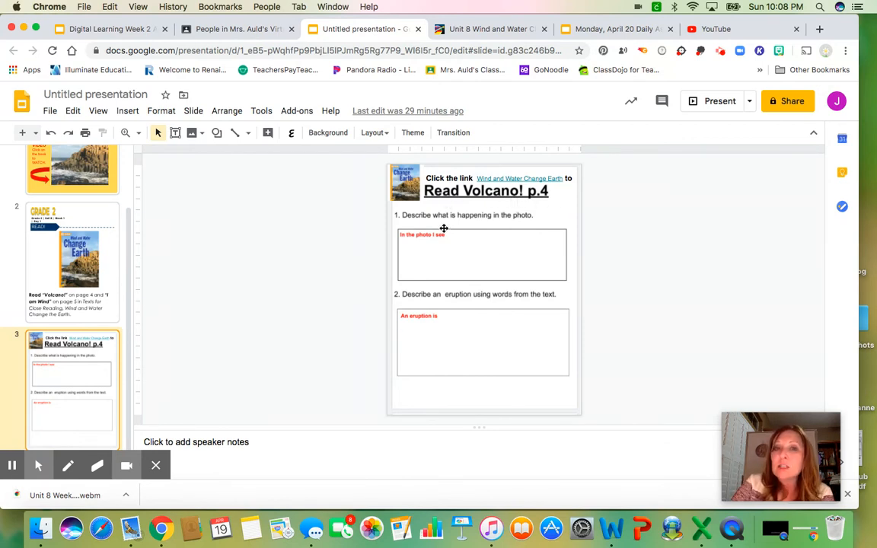
mouse_move(528, 221)
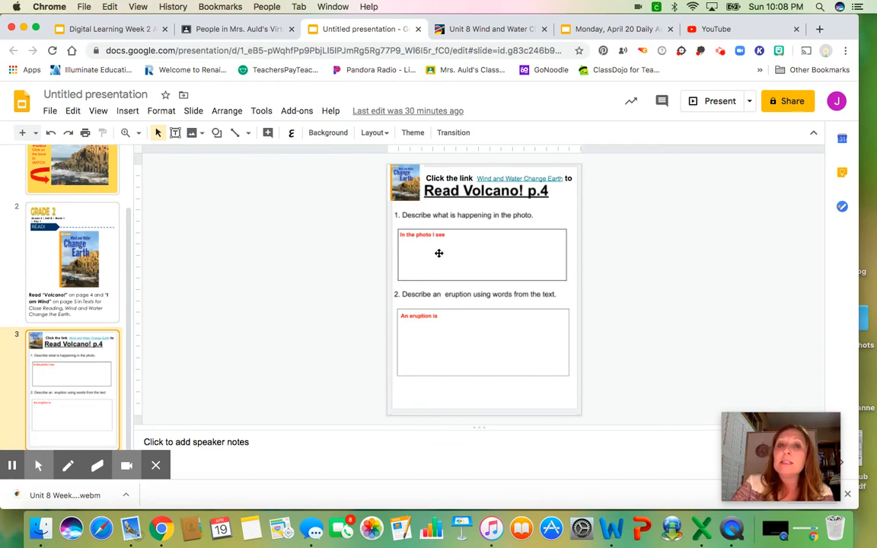
click(447, 256)
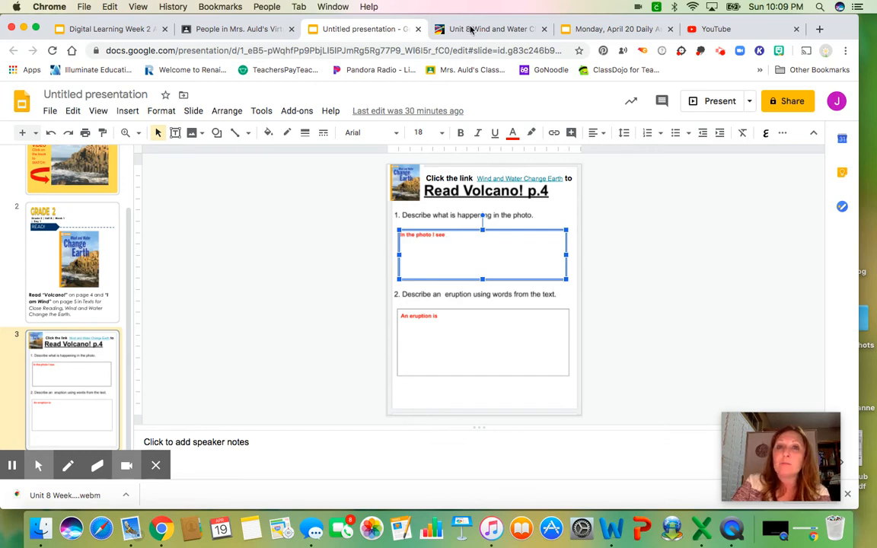
Switch to the Unit 8 Wind and Water tab to reread the Volcano! spread.
click(490, 28)
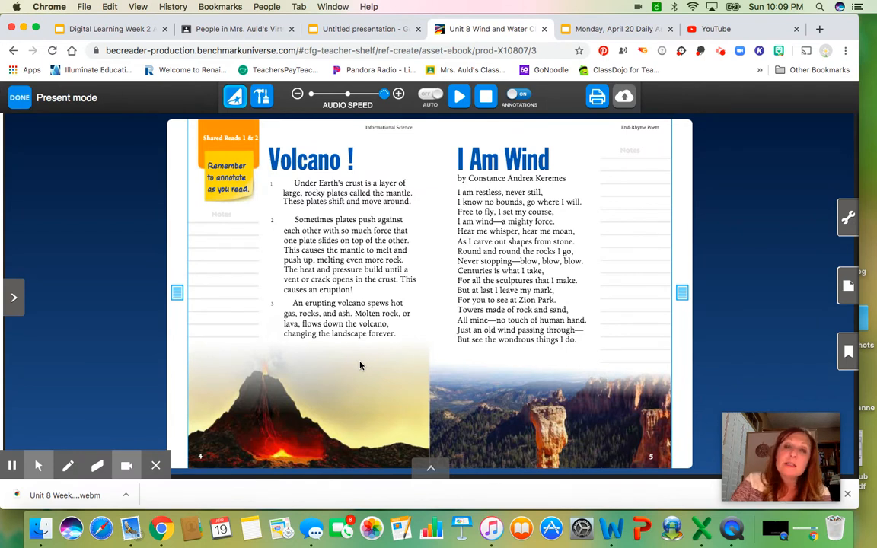
mouse_move(322, 380)
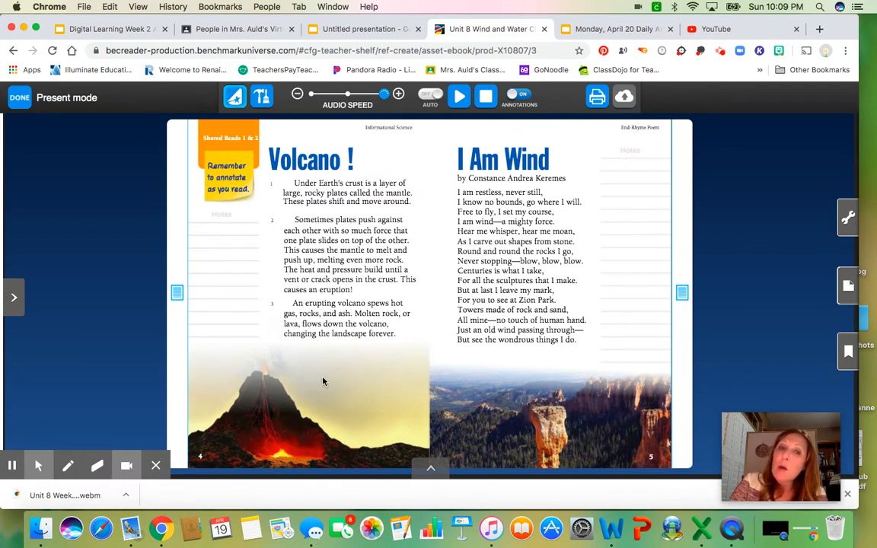
mouse_move(260, 389)
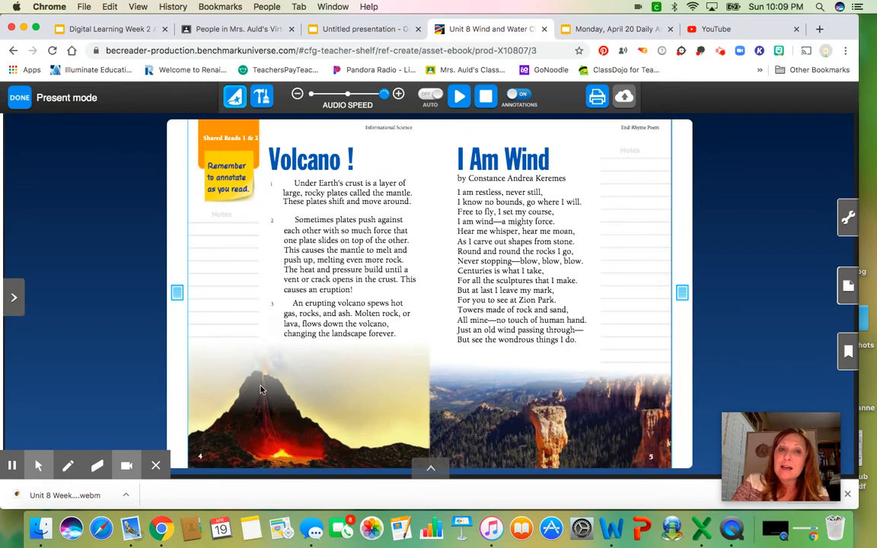
mouse_move(251, 402)
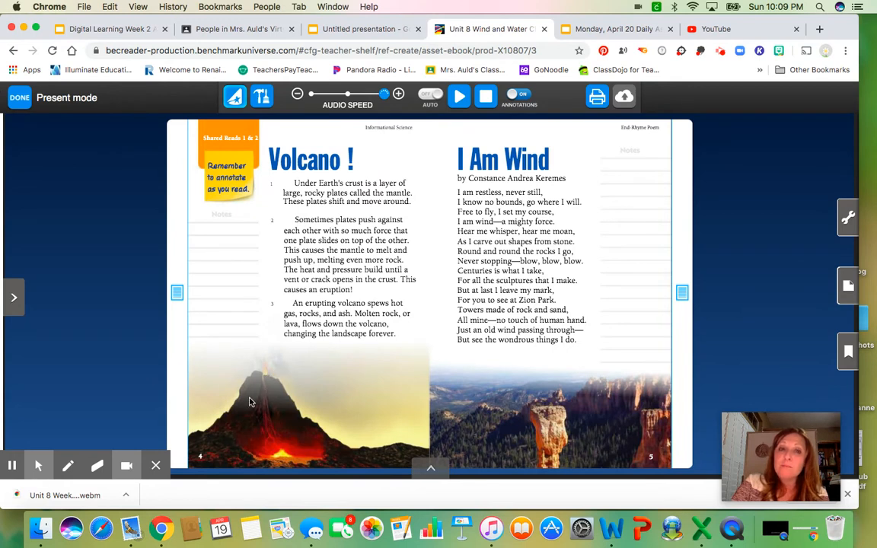
mouse_move(267, 411)
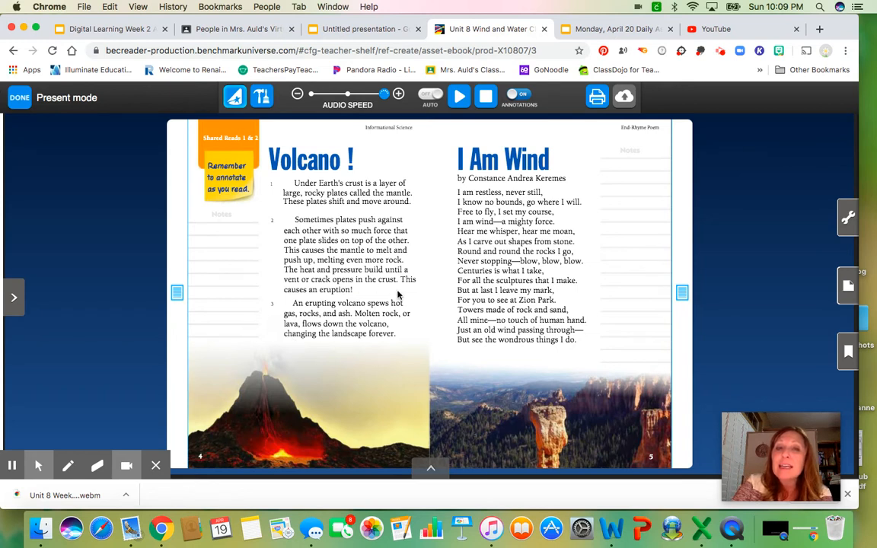
mouse_move(365, 268)
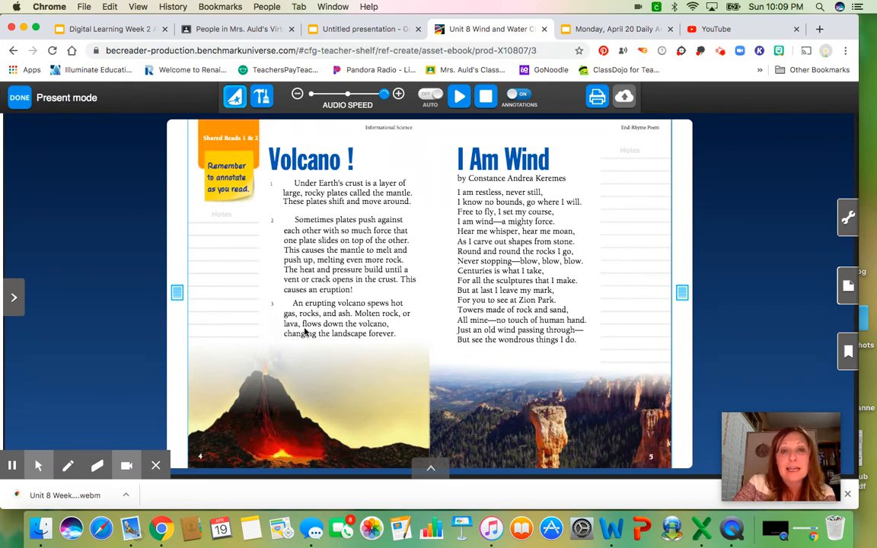
mouse_move(373, 314)
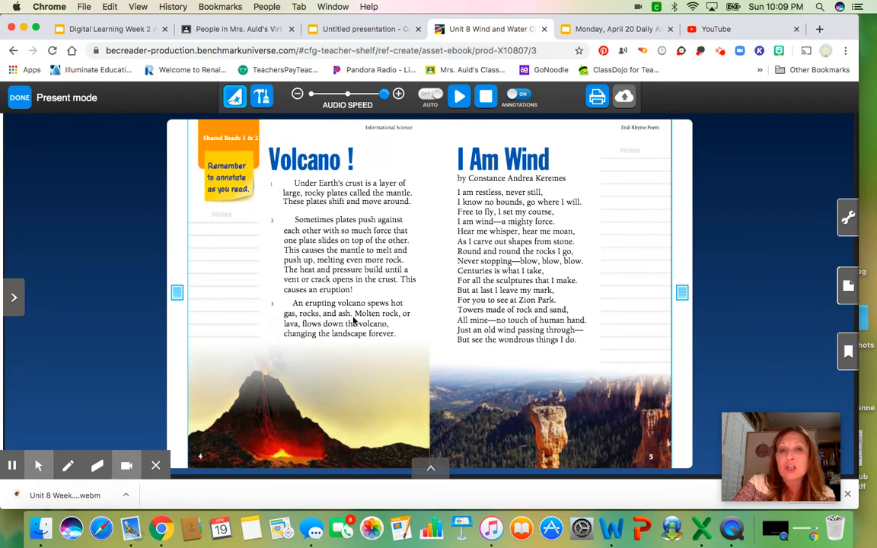
mouse_move(344, 312)
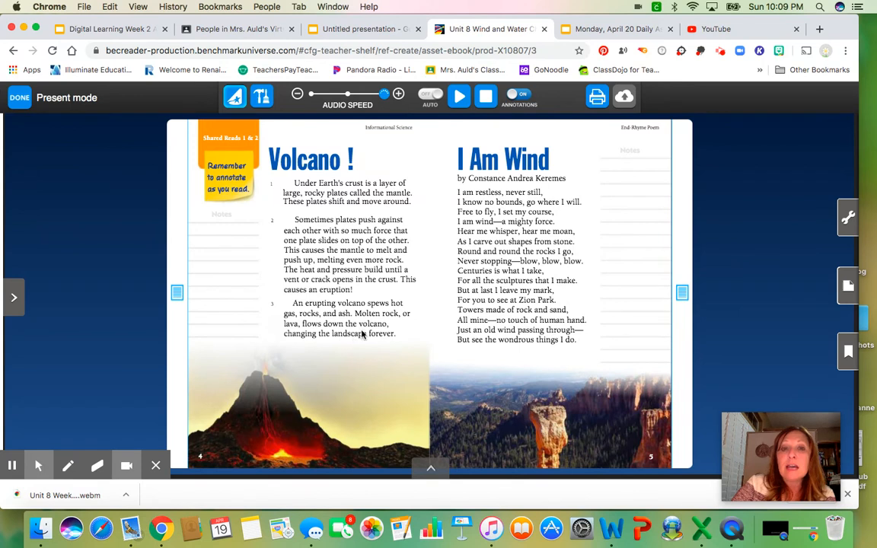
mouse_move(388, 349)
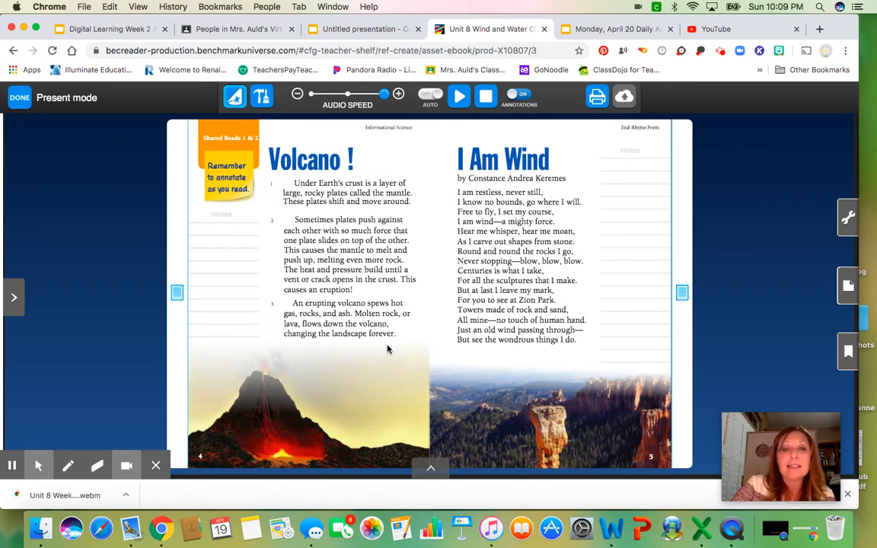
mouse_move(307, 349)
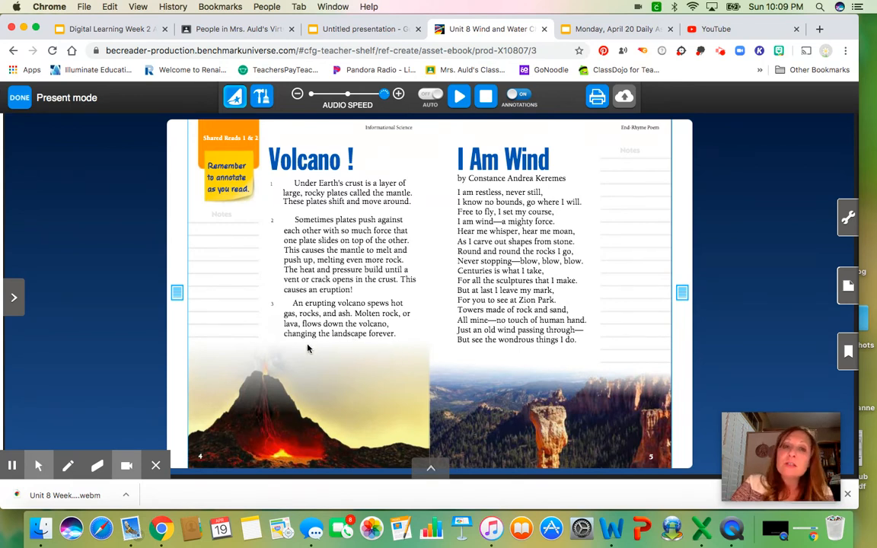
mouse_move(332, 351)
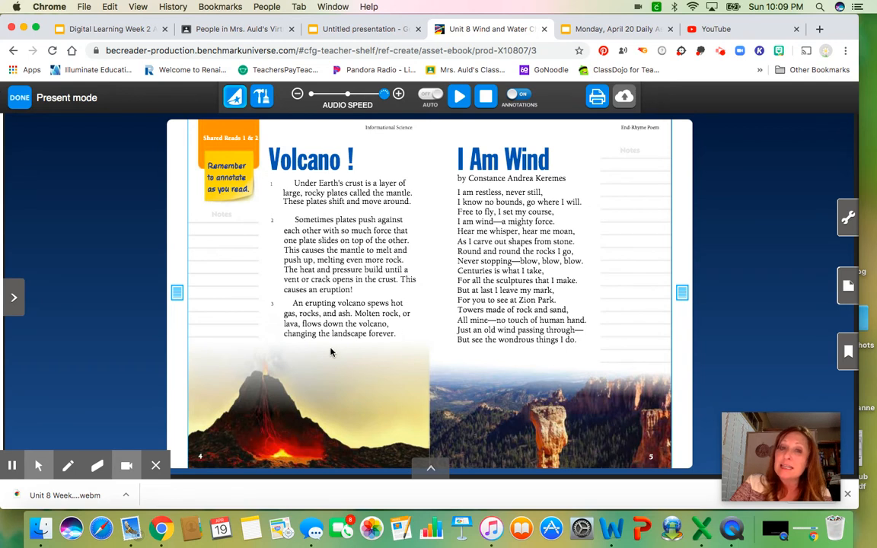
mouse_move(353, 307)
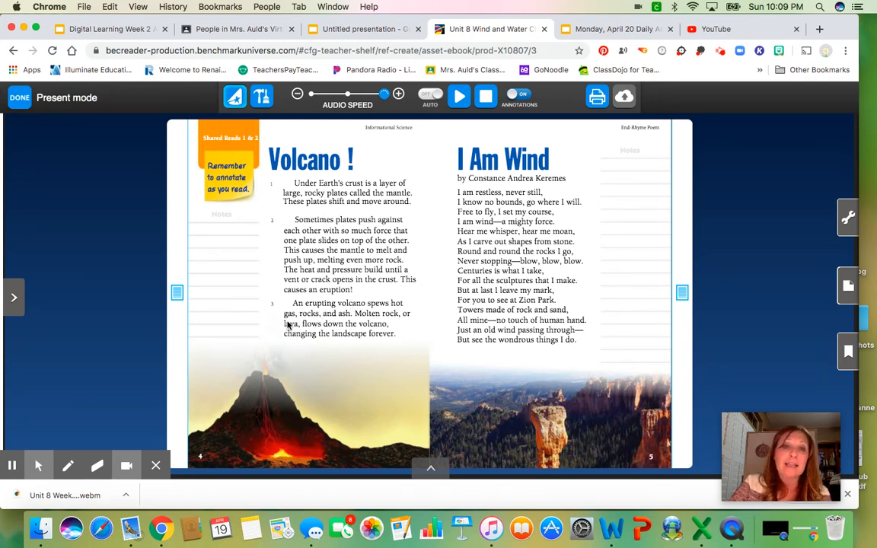
mouse_move(381, 295)
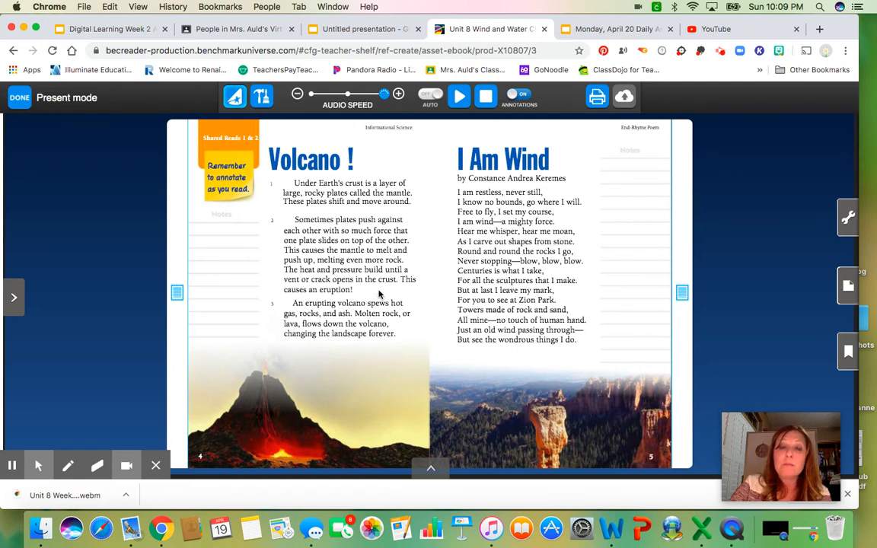
mouse_move(277, 411)
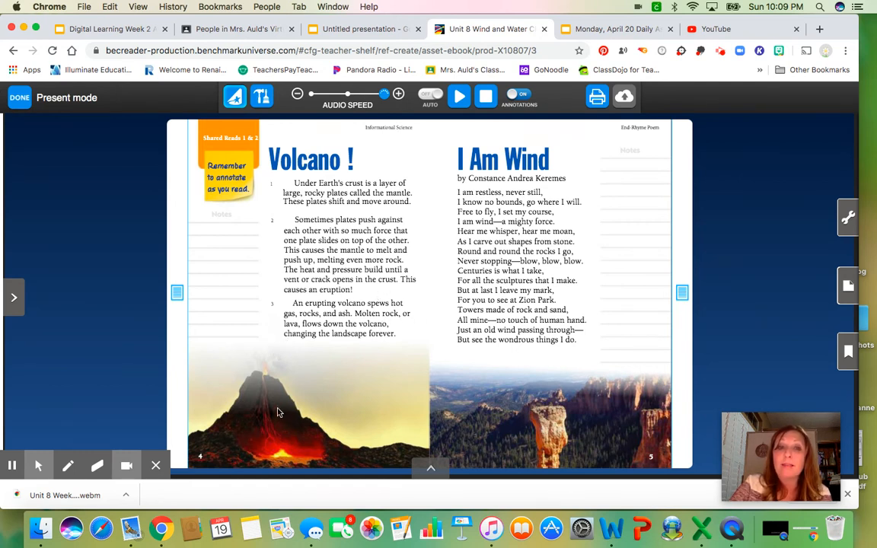
mouse_move(353, 76)
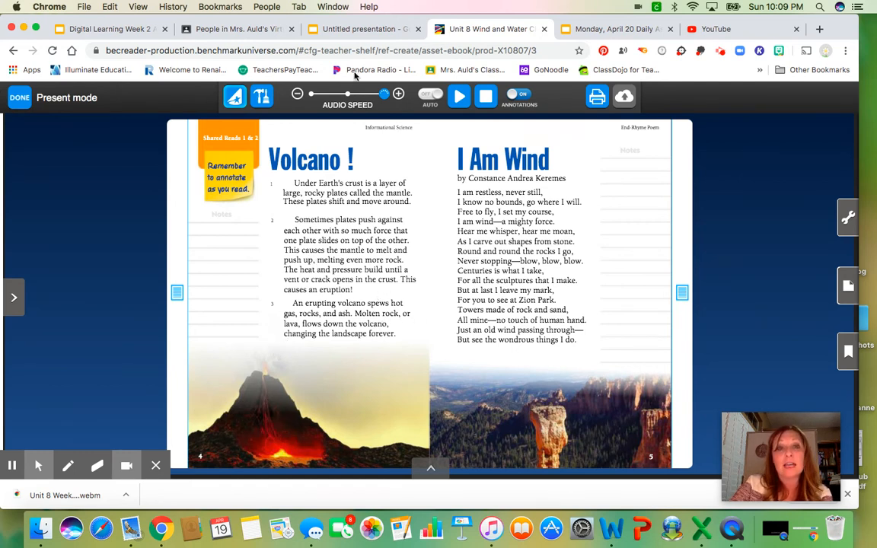
Return to the 'Untitled presentation' tab with the 'In the photo I see' box active.
click(360, 29)
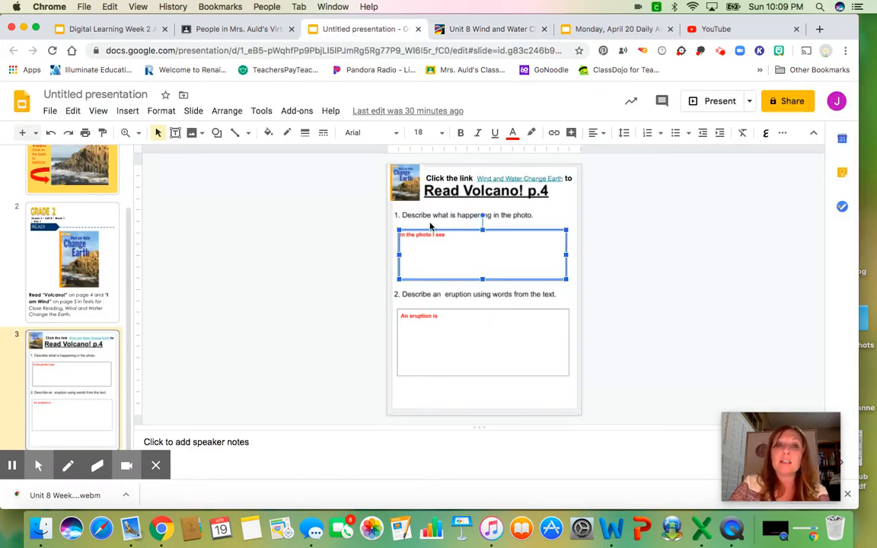
mouse_move(448, 240)
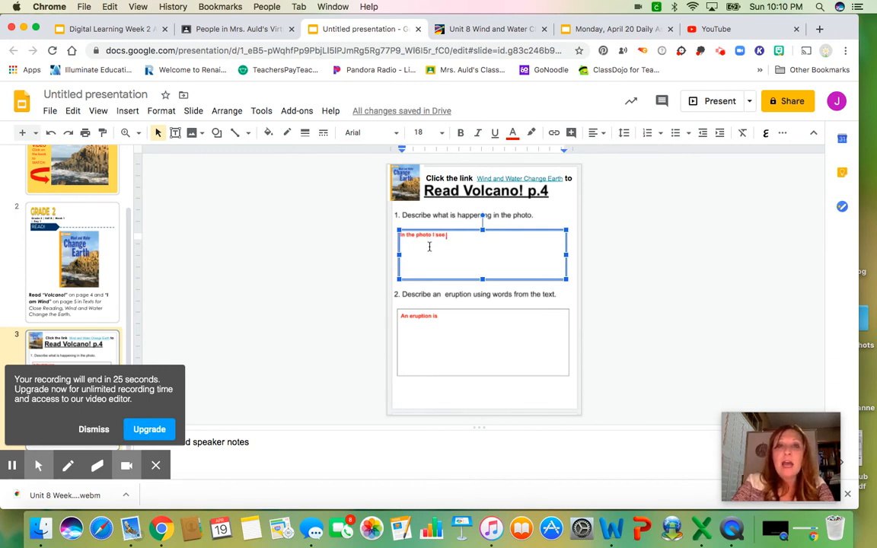
click(487, 29)
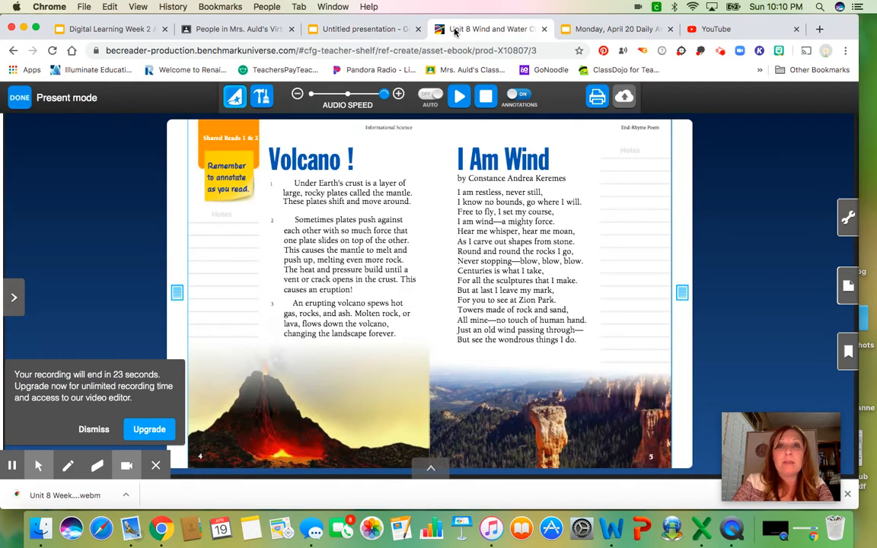
click(362, 29)
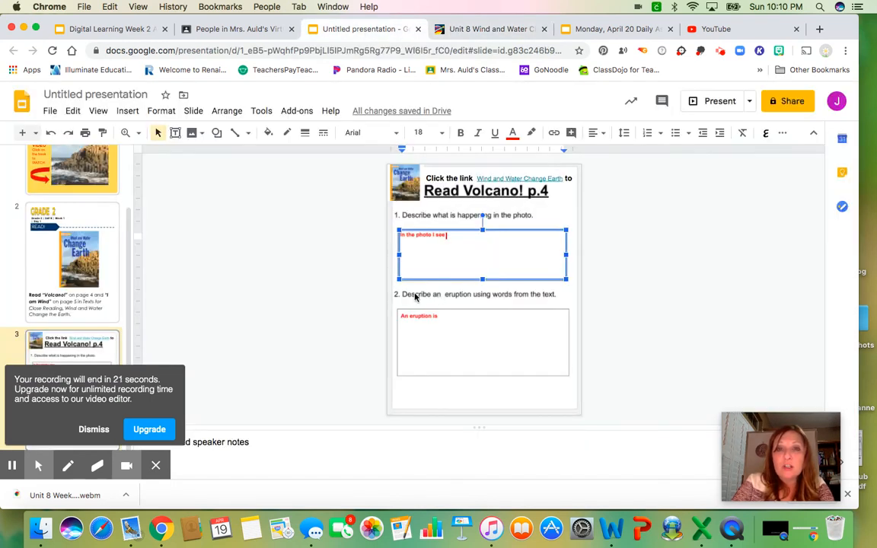
mouse_move(484, 305)
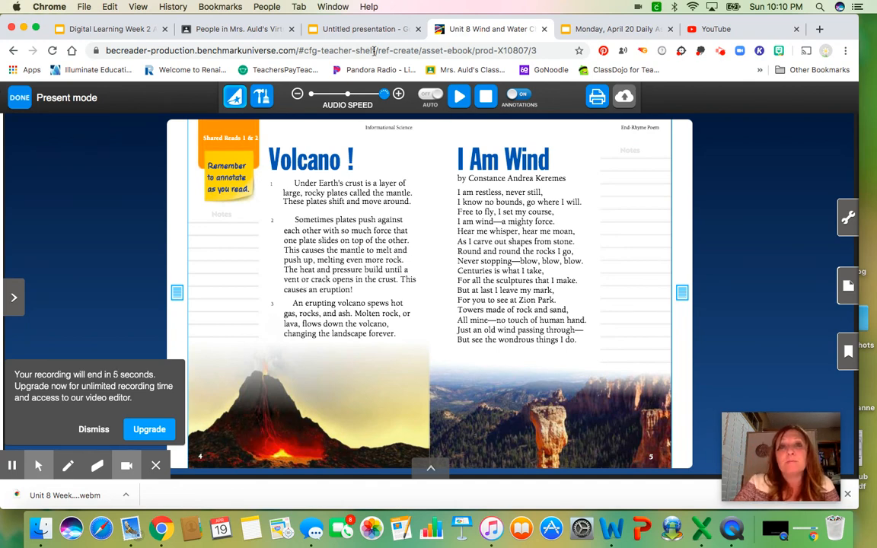
click(363, 29)
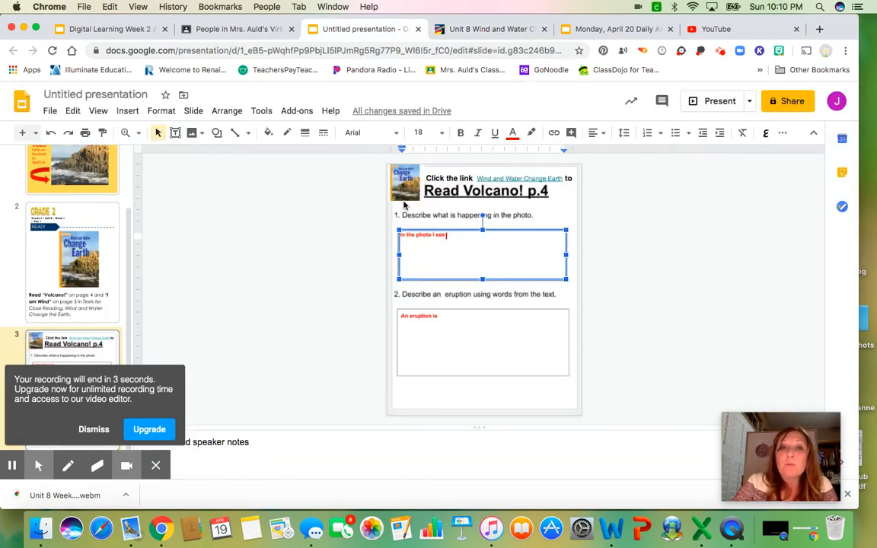